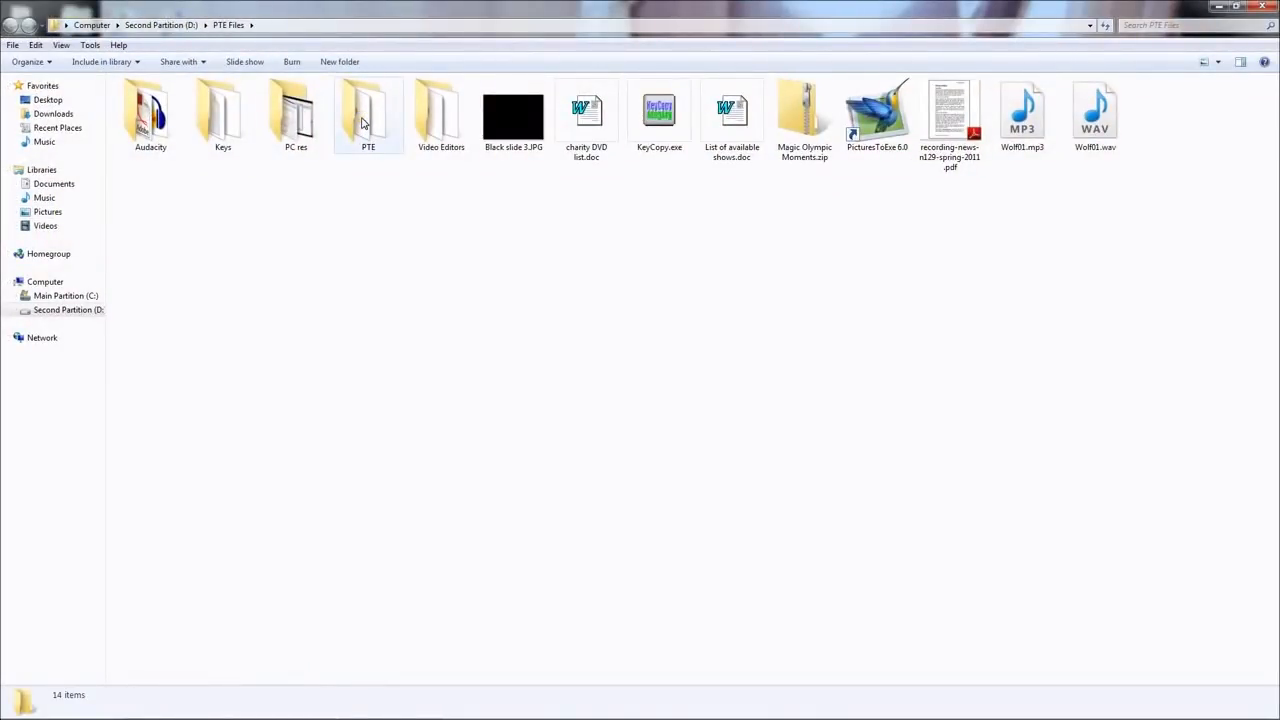
# Step: Browse PTE > work in progress > Stirling Court Autumn 2013 and select the menu .pte project
pyautogui.doubleClick(368, 110)
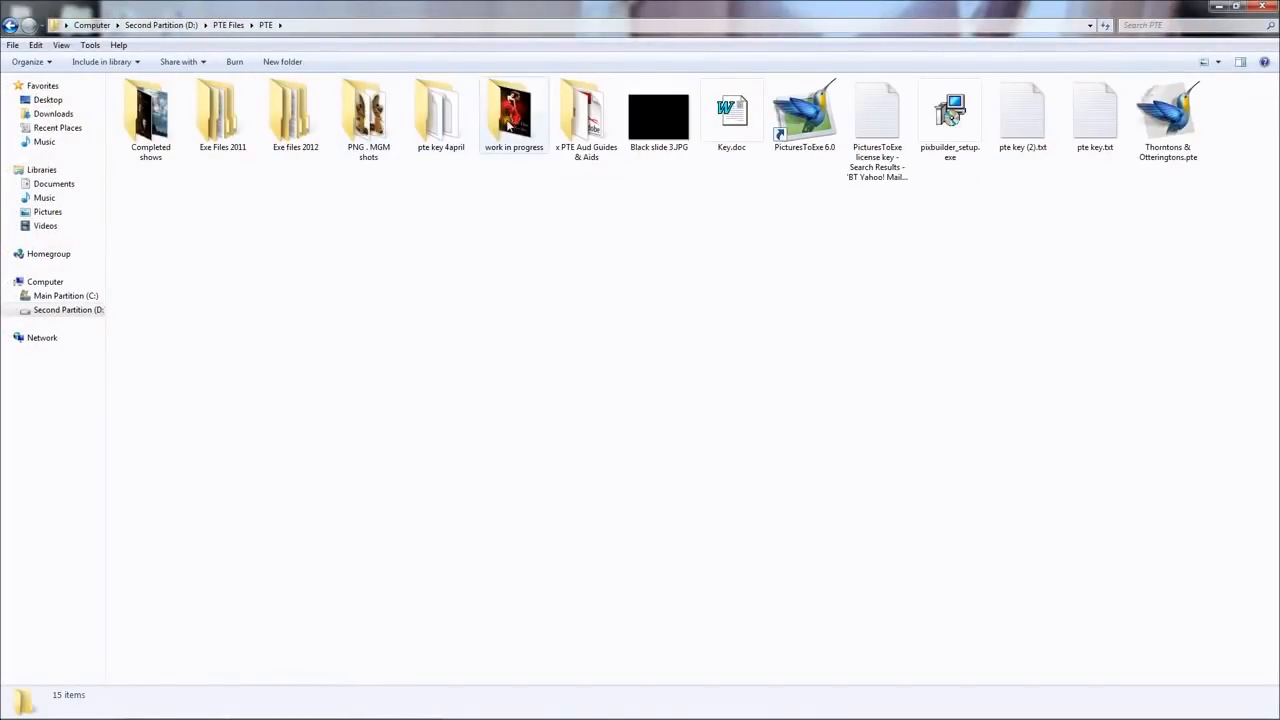
pyautogui.doubleClick(512, 110)
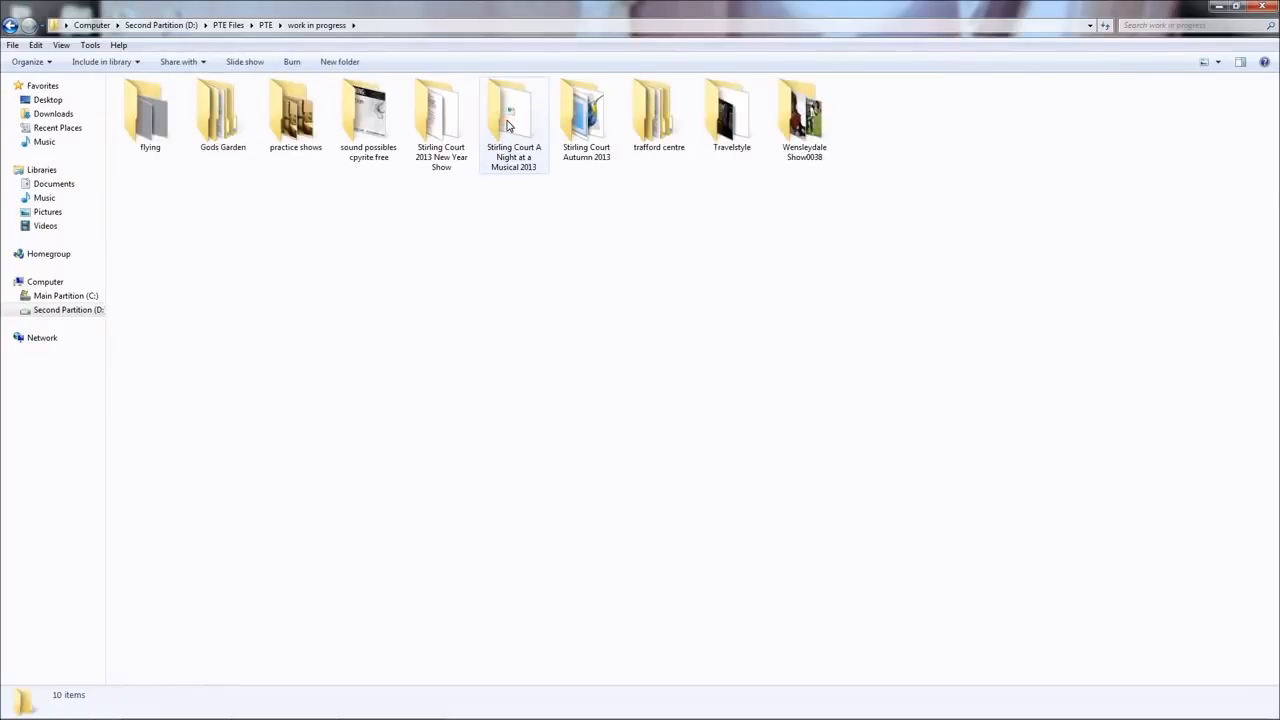
pyautogui.doubleClick(588, 110)
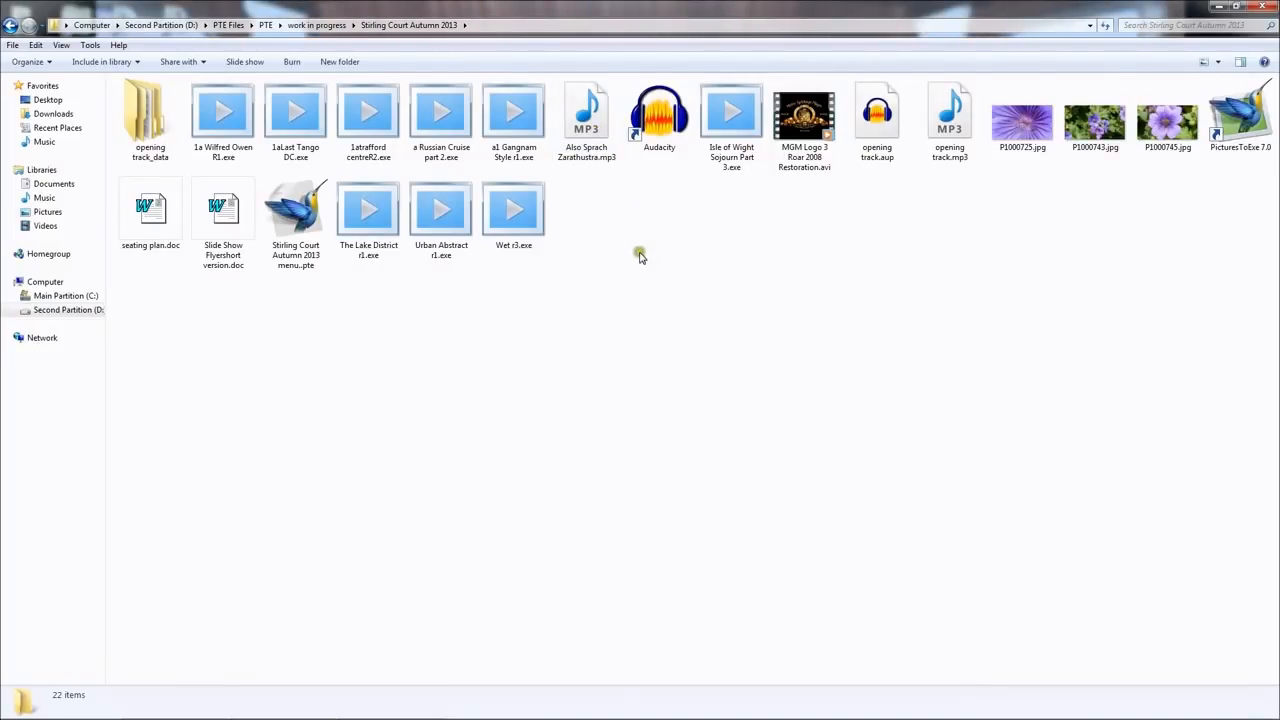
pyautogui.click(296, 210)
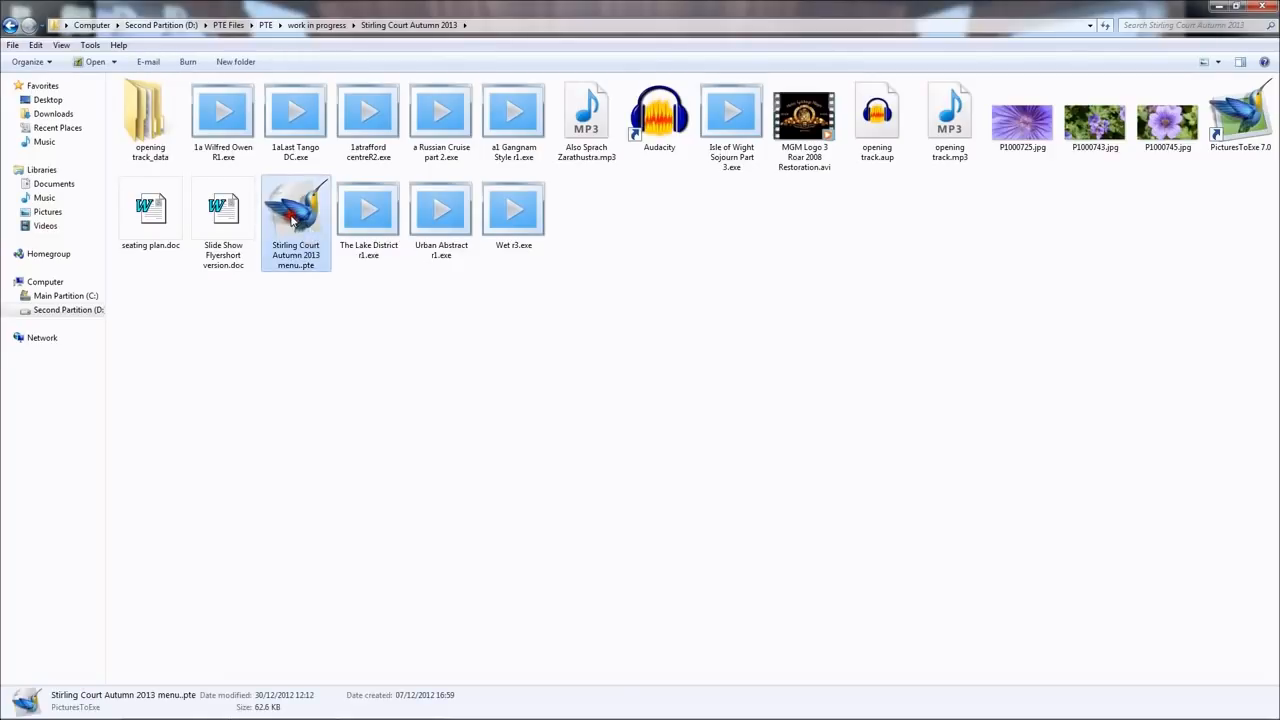
# Step: Load the menu project and step through slides 2–6 (MGM logo, Presents, show title, title lists)
pyautogui.doubleClick(296, 210)
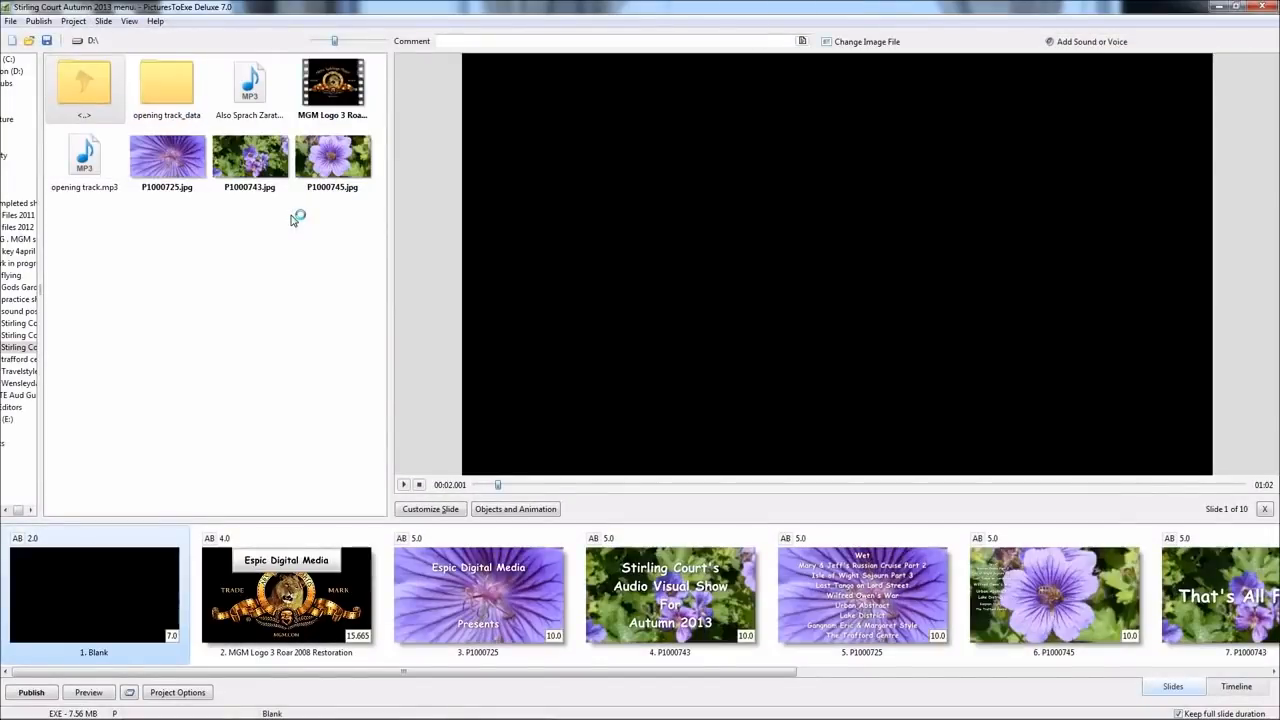
pyautogui.moveTo(242, 400)
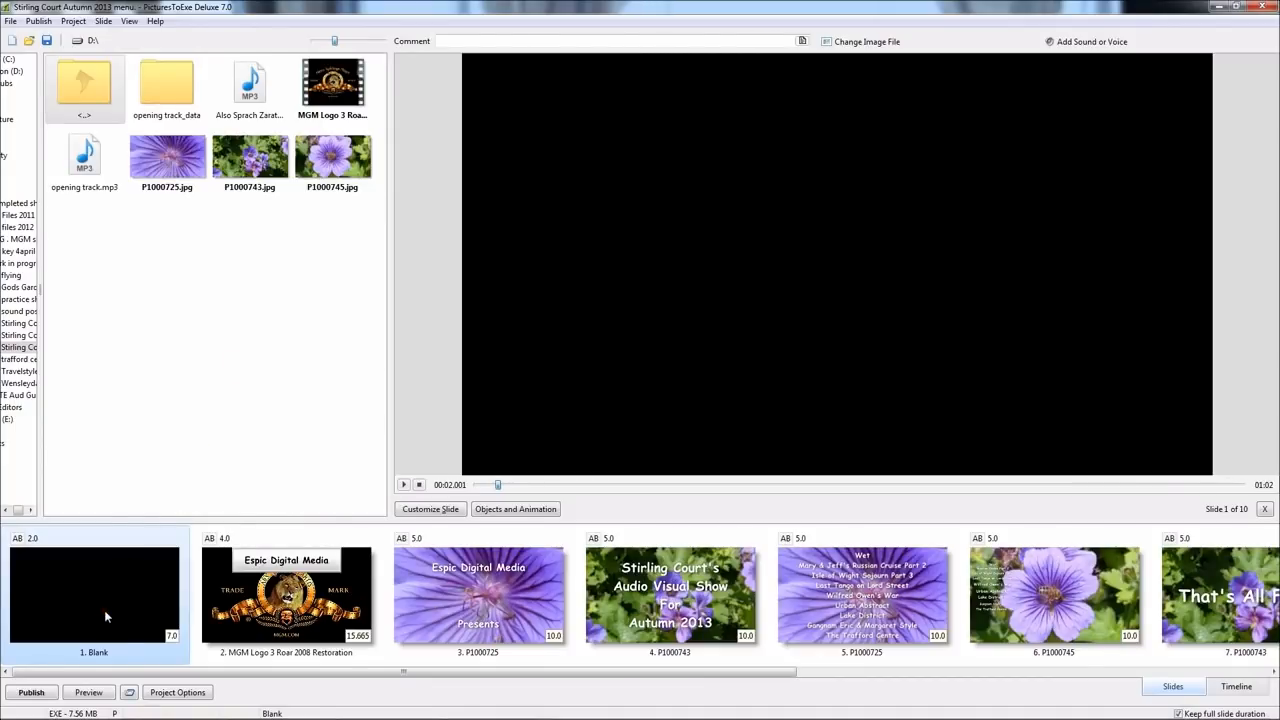
pyautogui.click(288, 596)
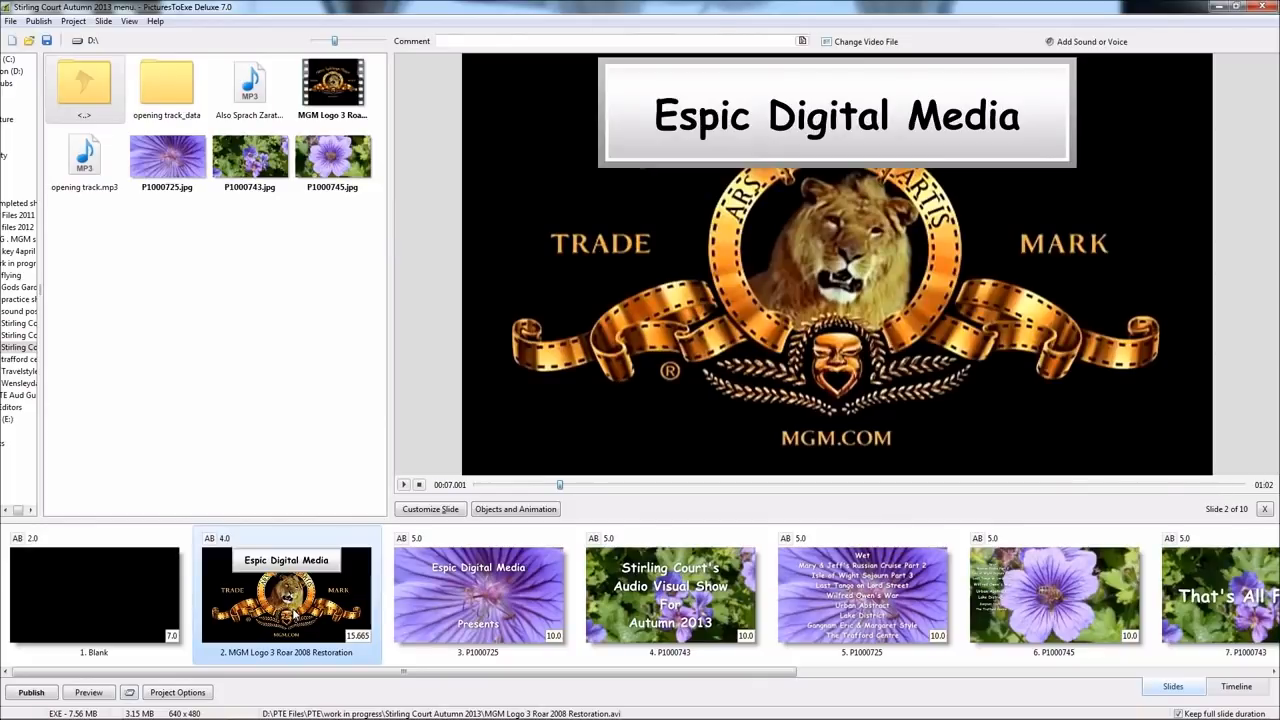
pyautogui.click(478, 596)
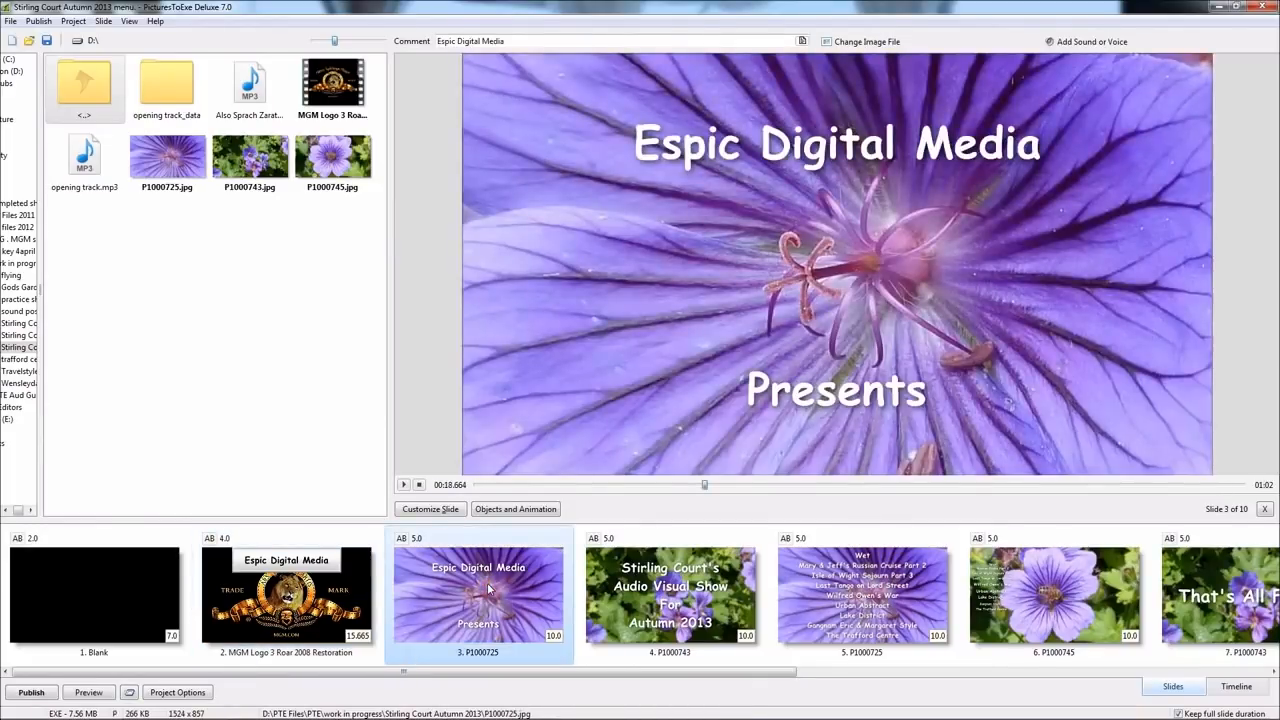
pyautogui.moveTo(664, 596)
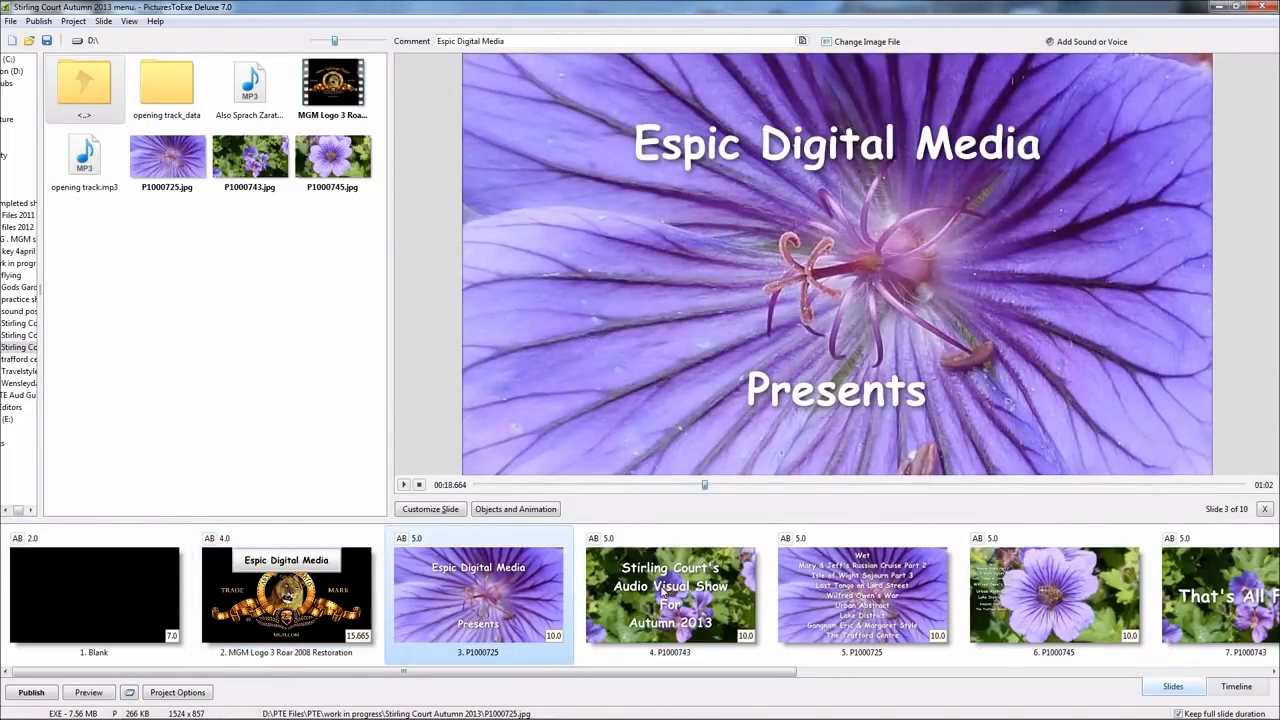
pyautogui.click(672, 596)
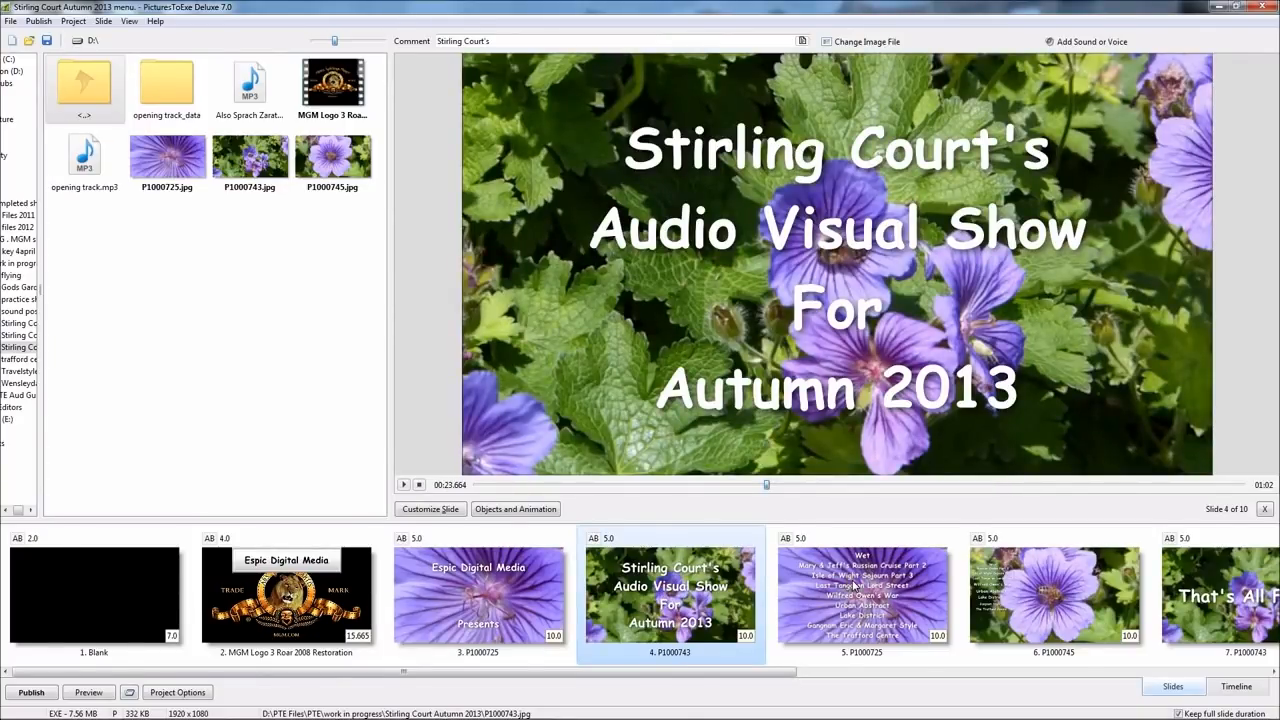
pyautogui.click(864, 596)
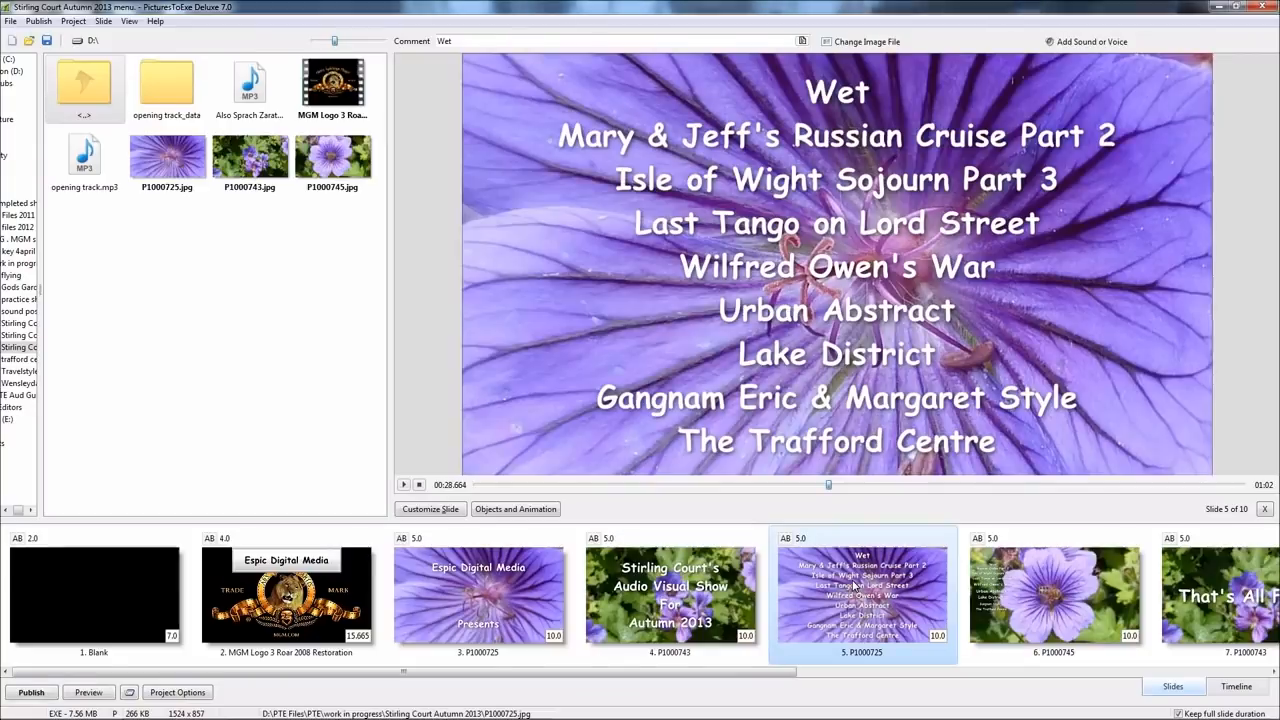
pyautogui.moveTo(976, 580)
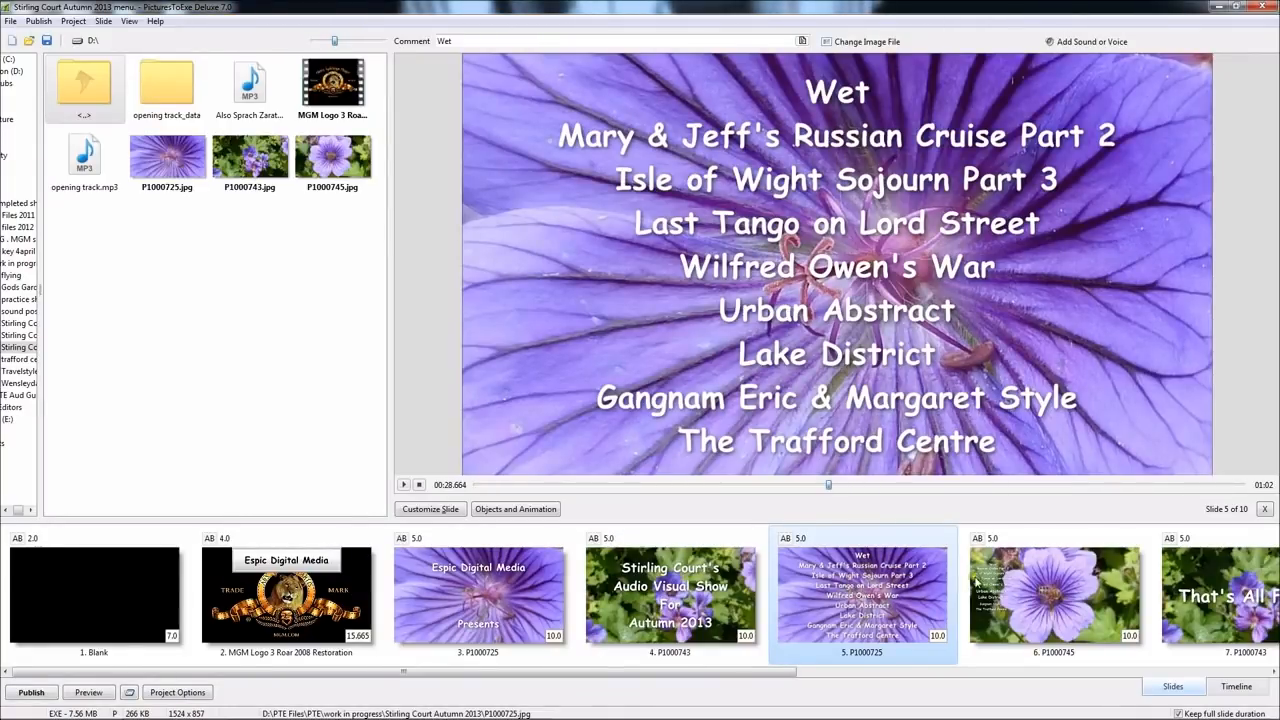
pyautogui.click(1056, 590)
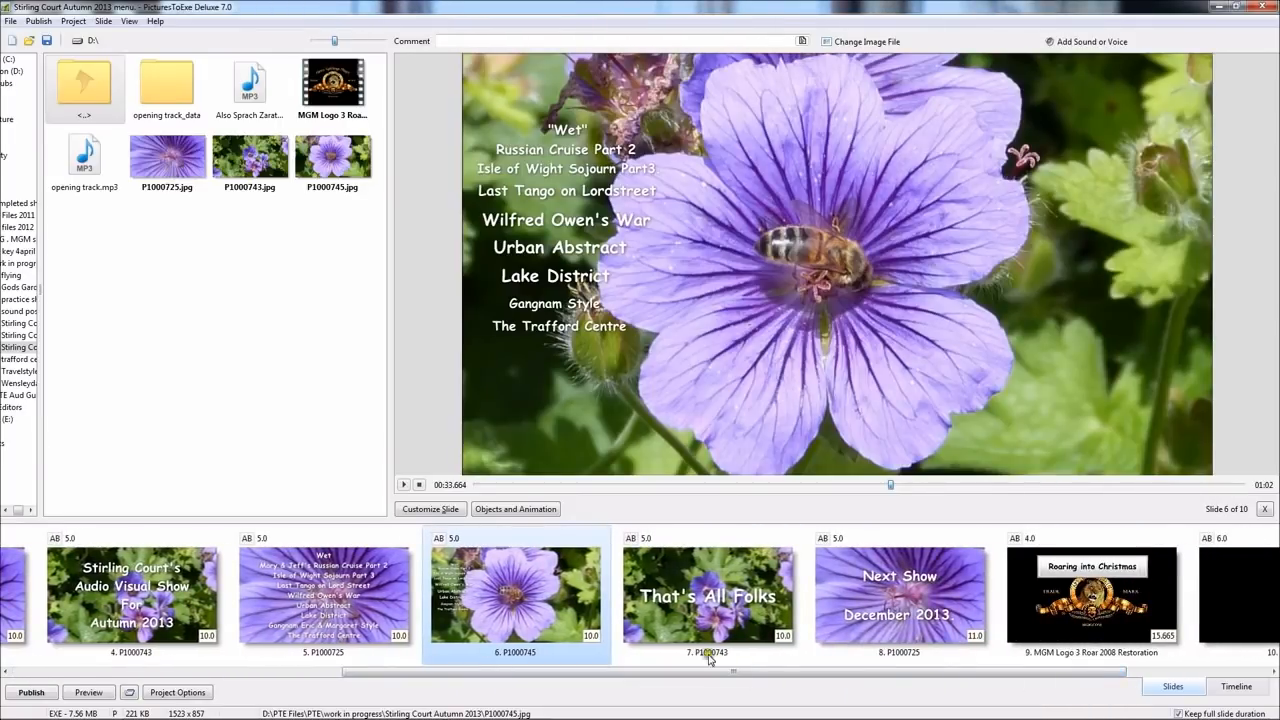
# Step: Review slides 7–10 (That's All Folks, next show, Roaring into Christmas, blank) and return to slide 1
pyautogui.click(706, 596)
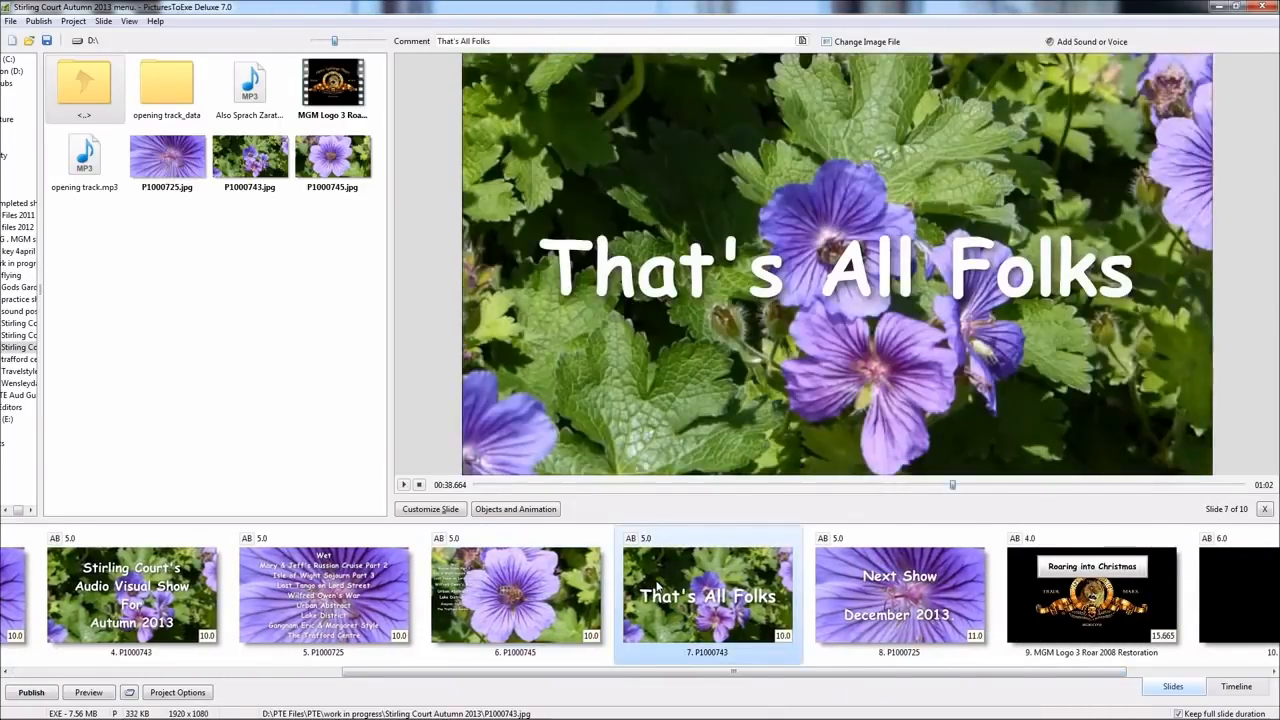
pyautogui.click(898, 598)
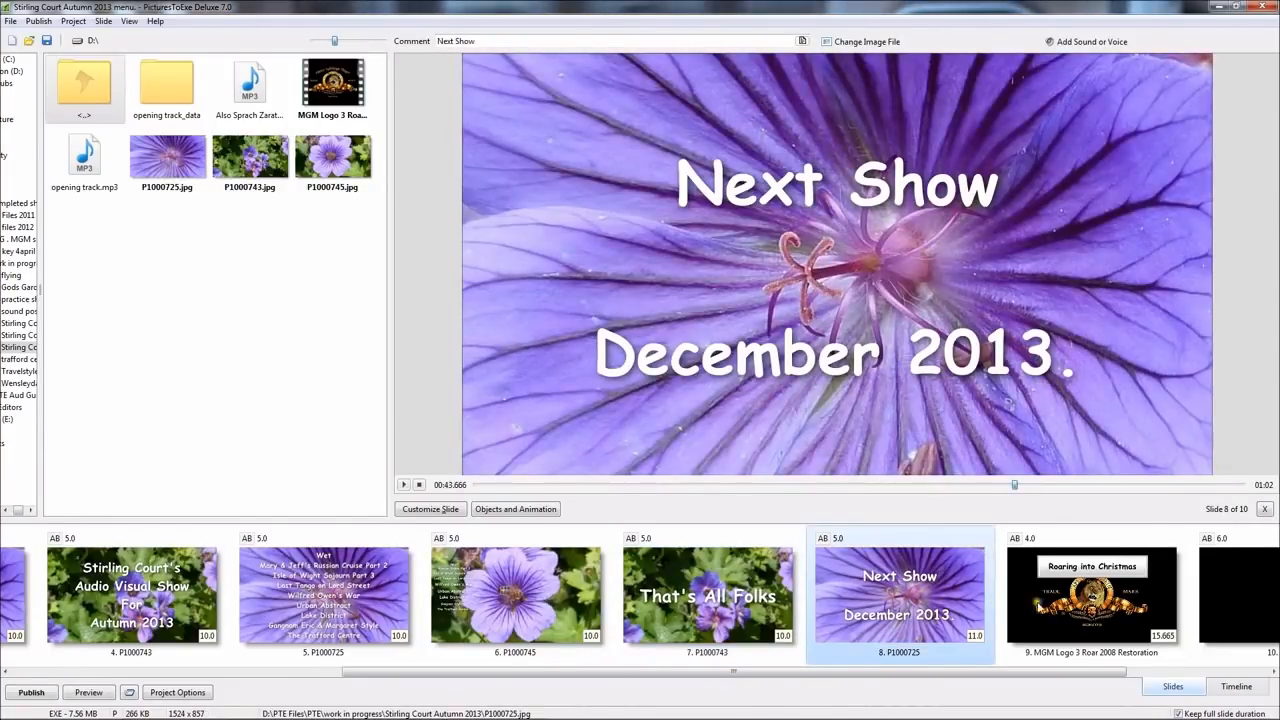
pyautogui.click(1092, 604)
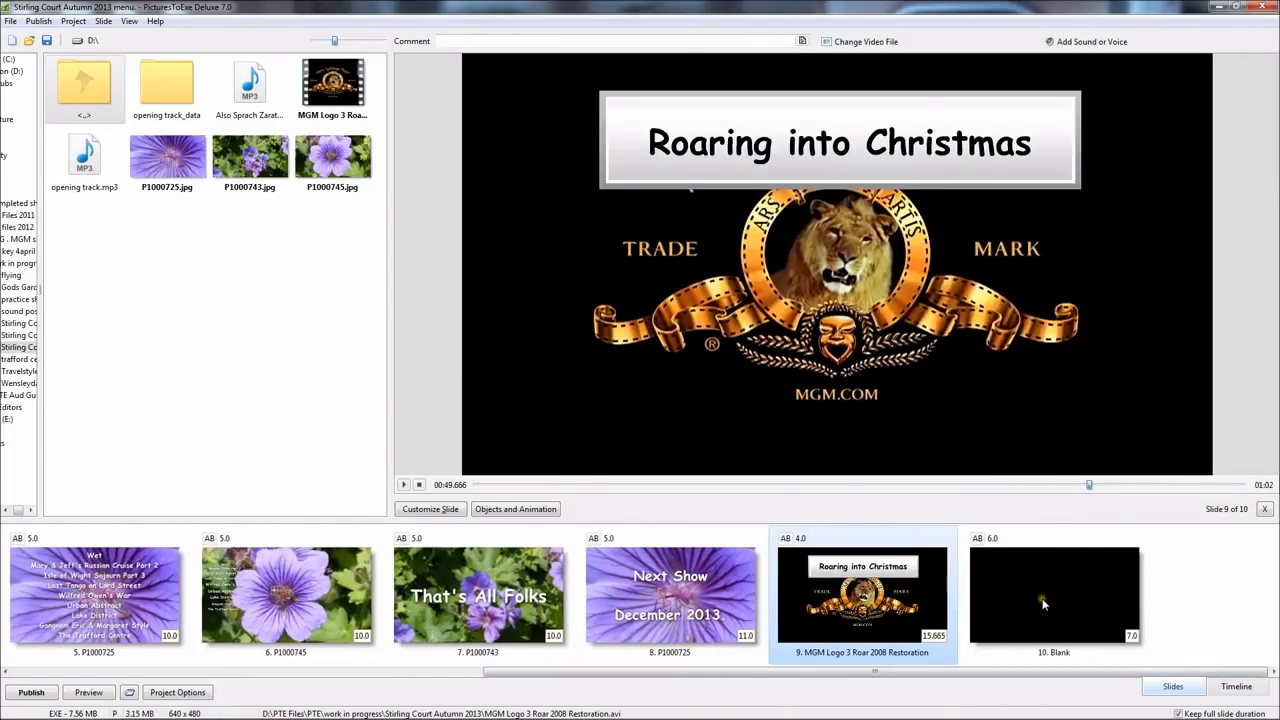
pyautogui.click(1044, 602)
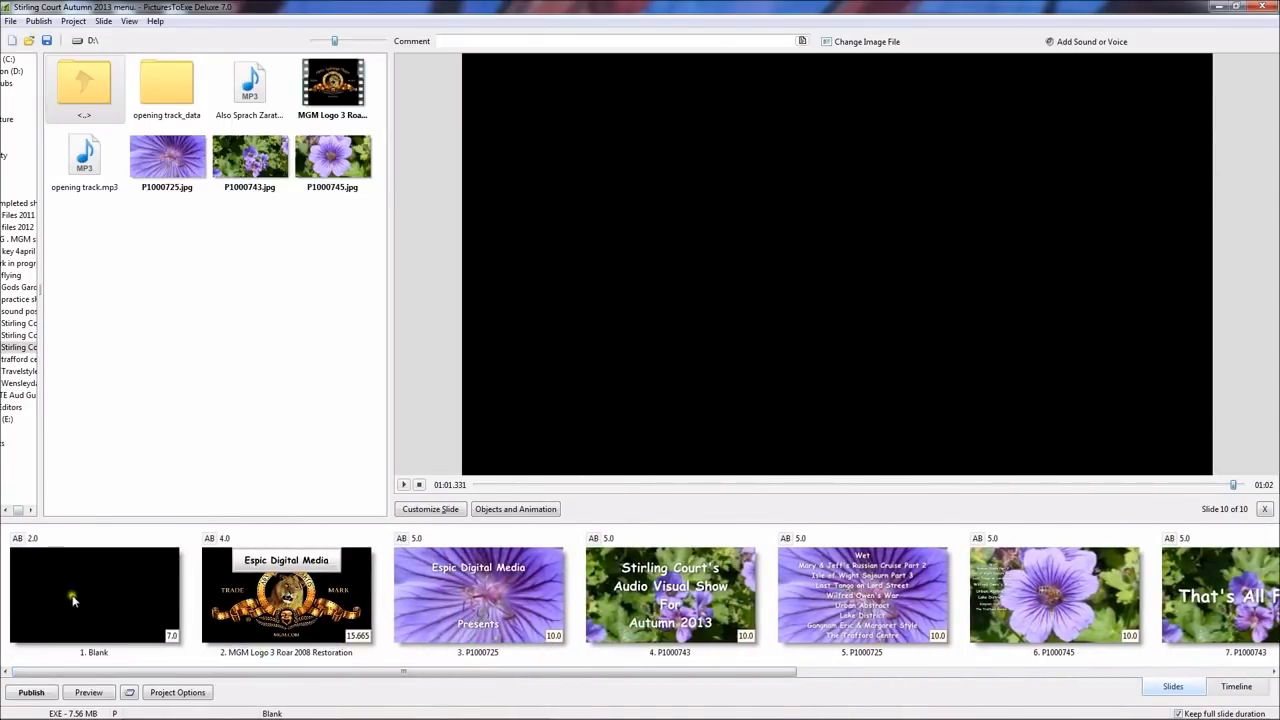
pyautogui.click(96, 590)
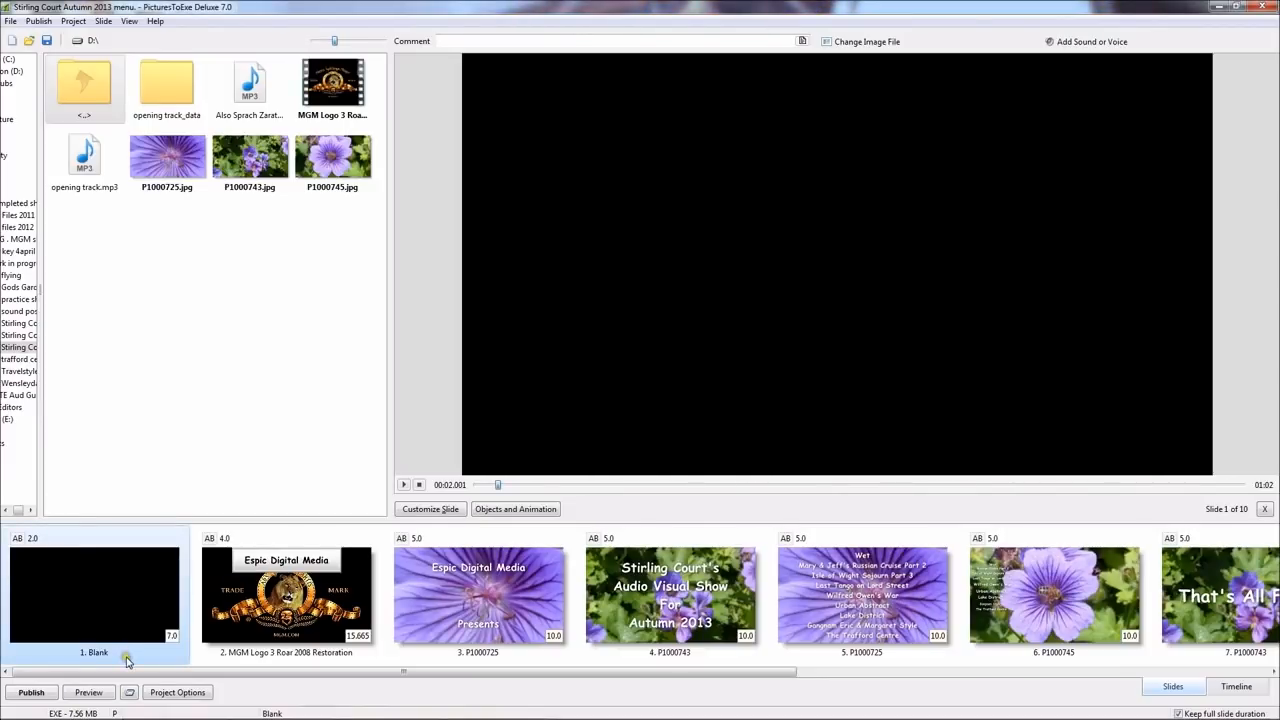
pyautogui.click(128, 692)
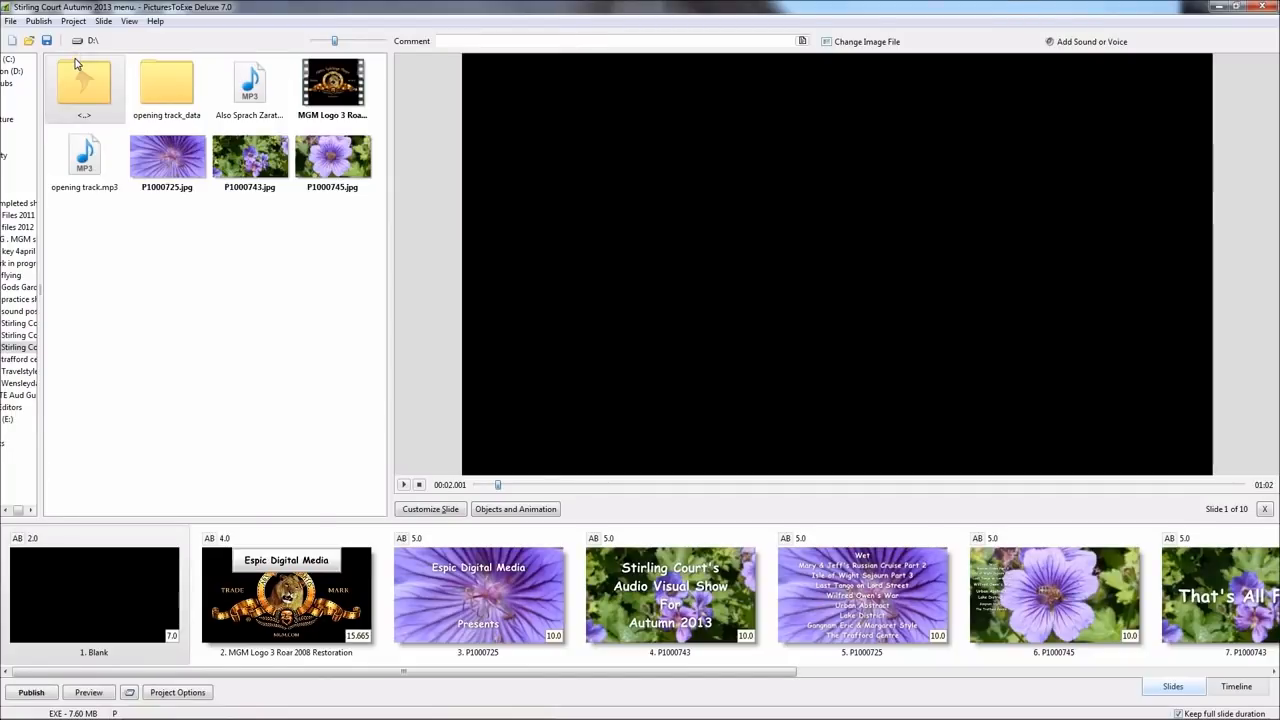
pyautogui.moveTo(688, 12)
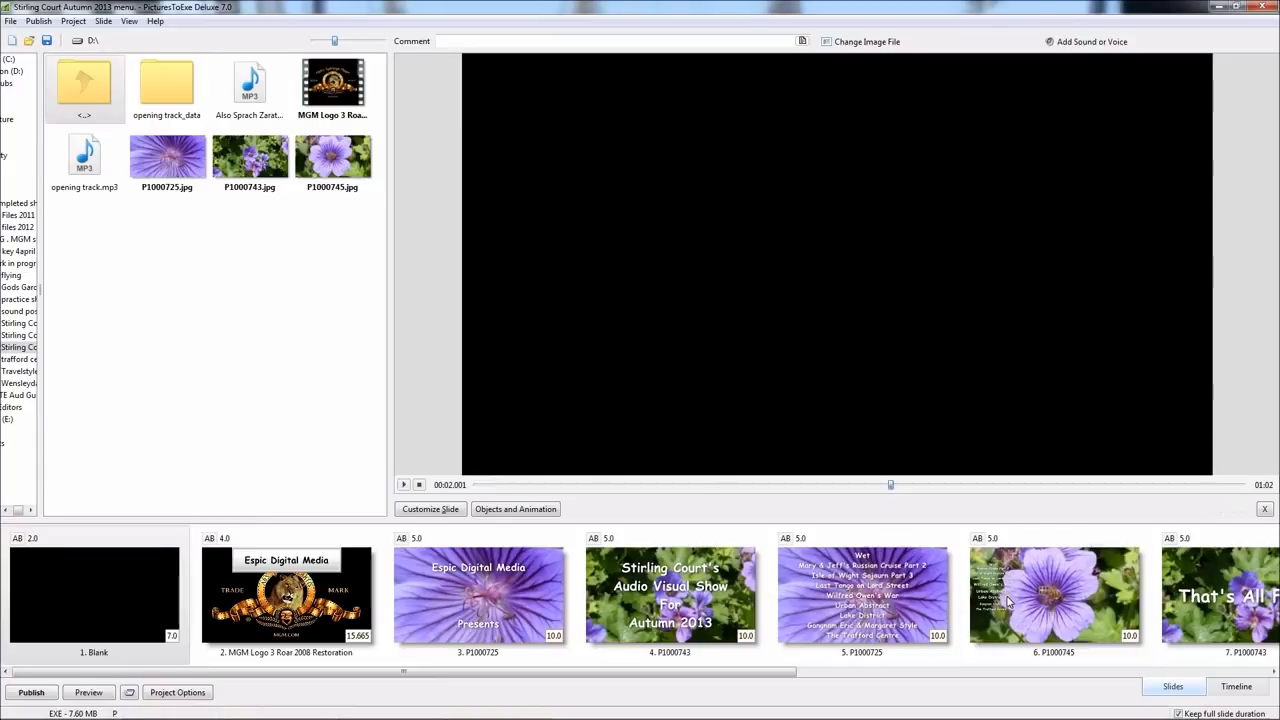
# Step: Select slide 6, the show-title menu, and enter its Objects and Animation editor
pyautogui.click(1056, 602)
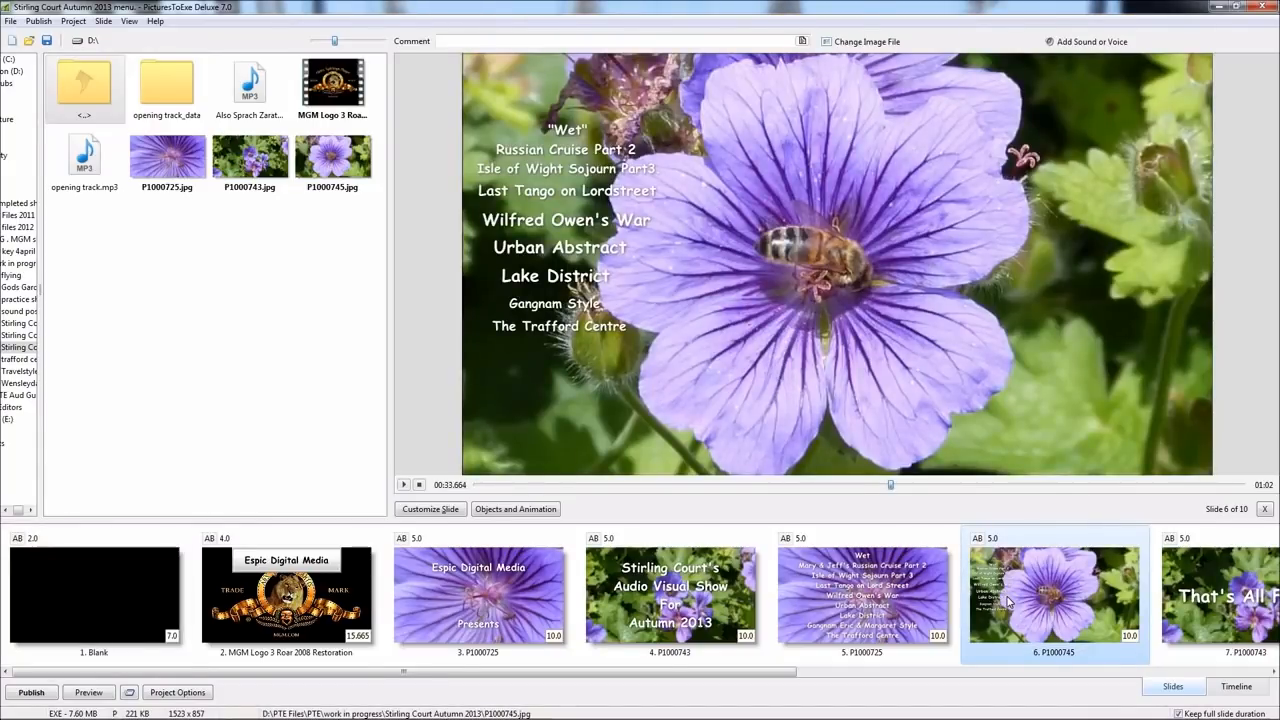
pyautogui.click(516, 510)
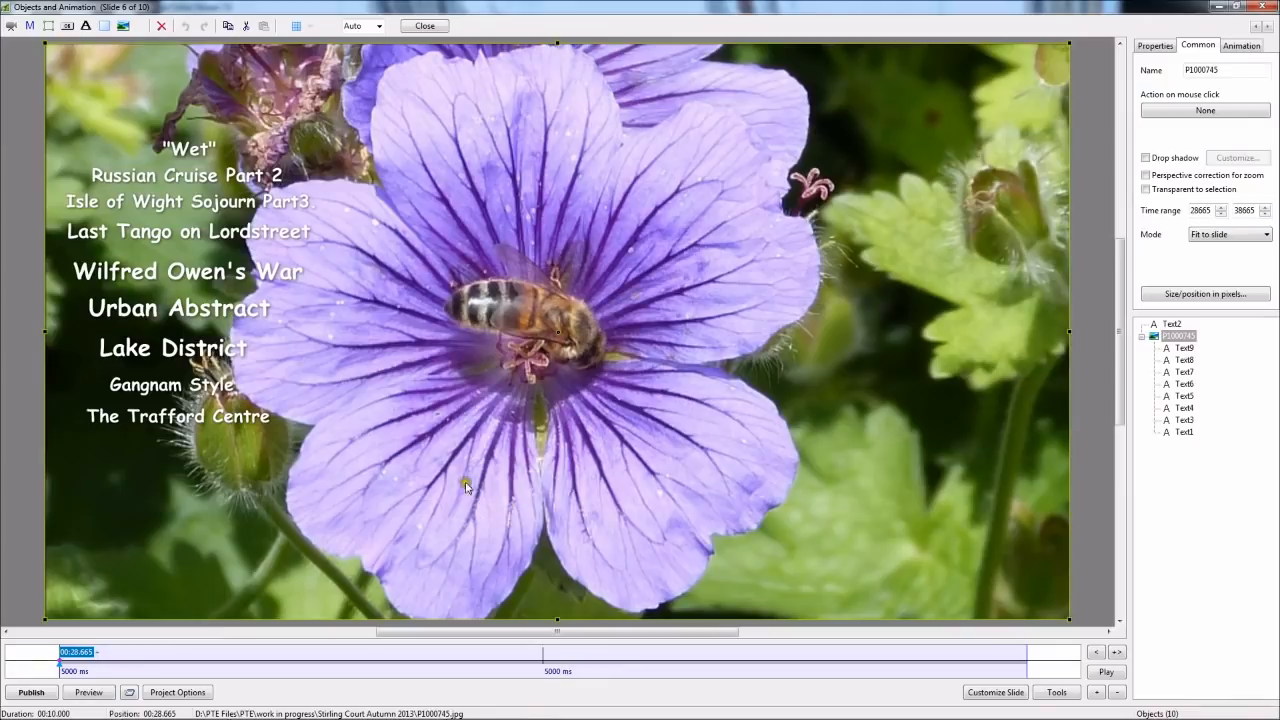
pyautogui.moveTo(84, 28)
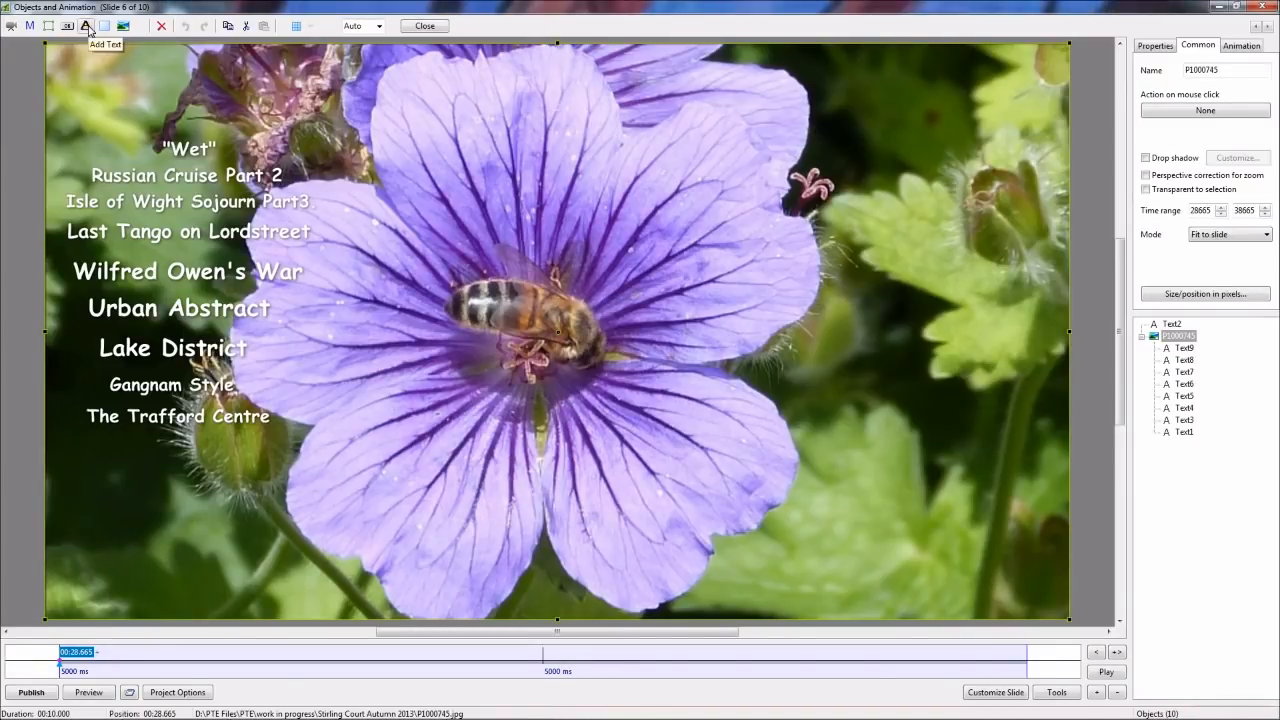
# Step: Add a new text object and word it 'my new show' with the chosen font
pyautogui.click(86, 28)
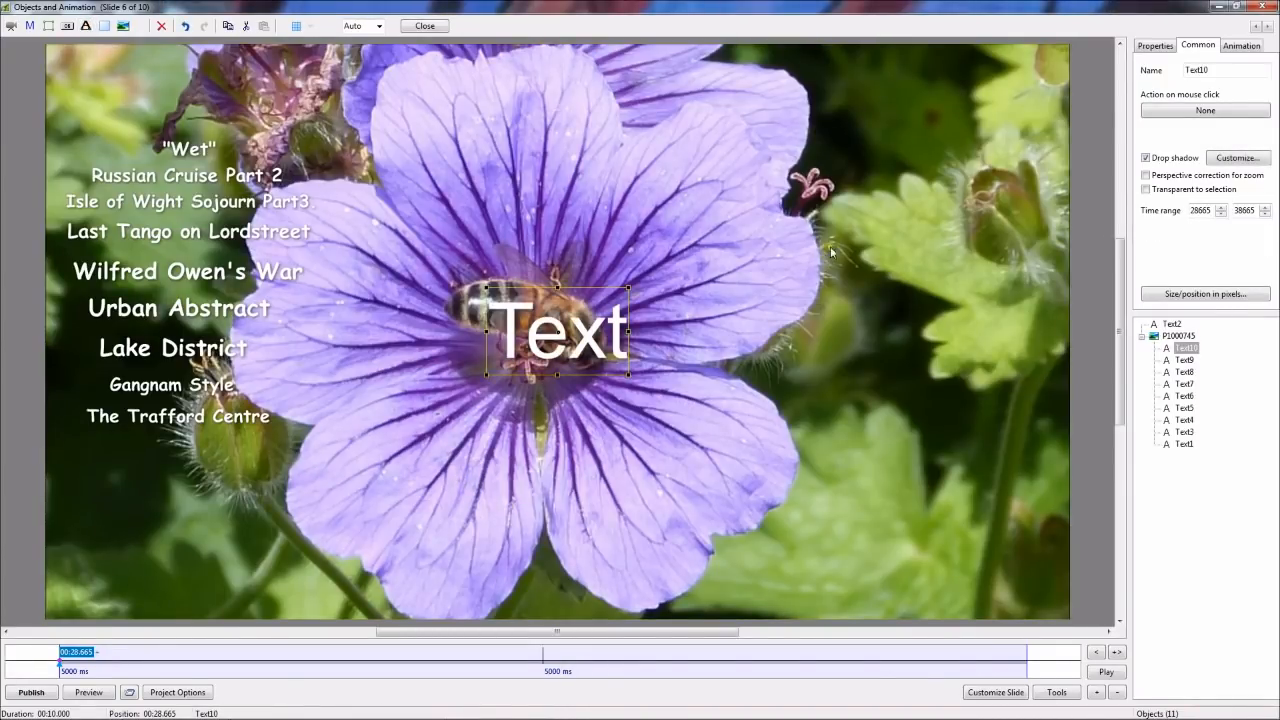
pyautogui.click(1156, 44)
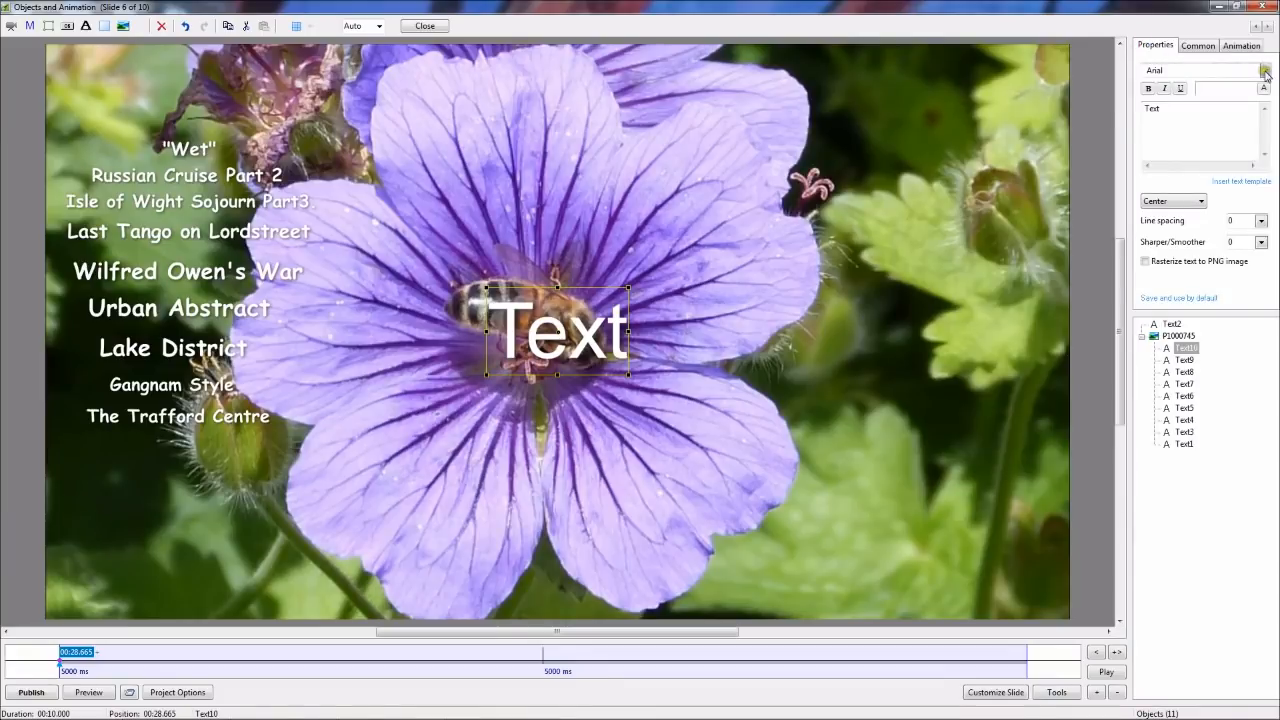
pyautogui.click(1264, 70)
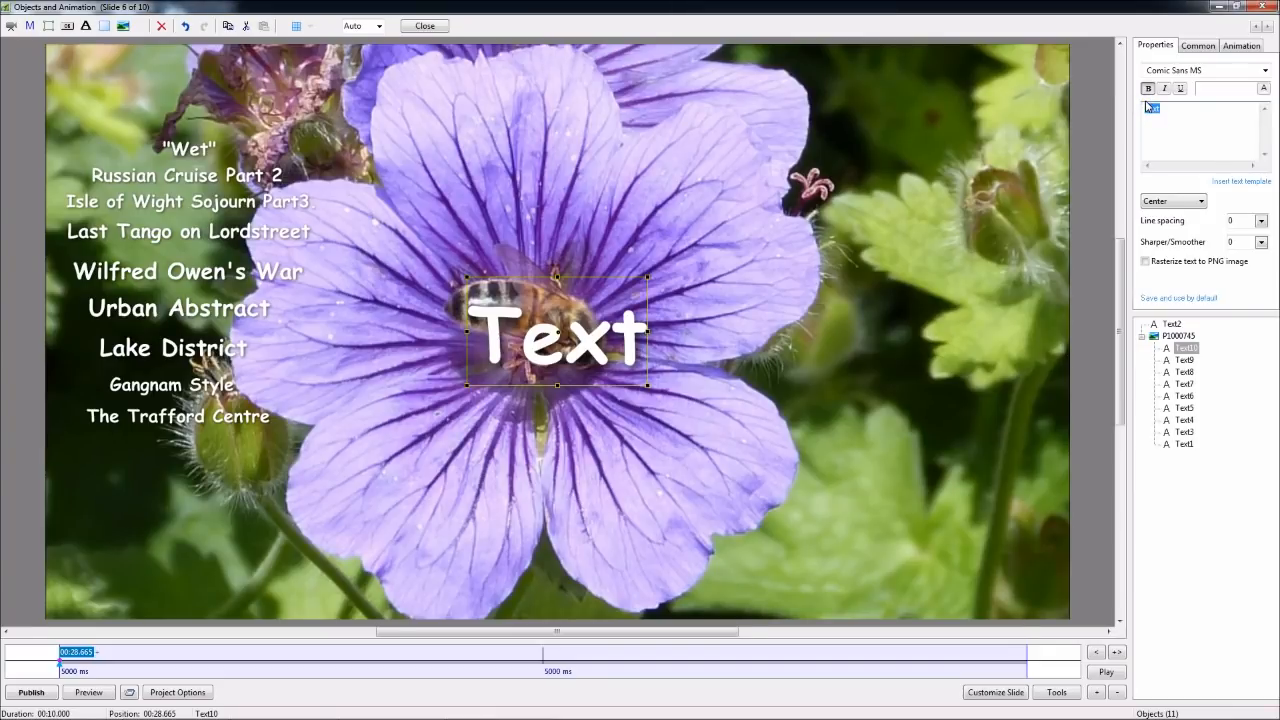
pyautogui.write('my new s')
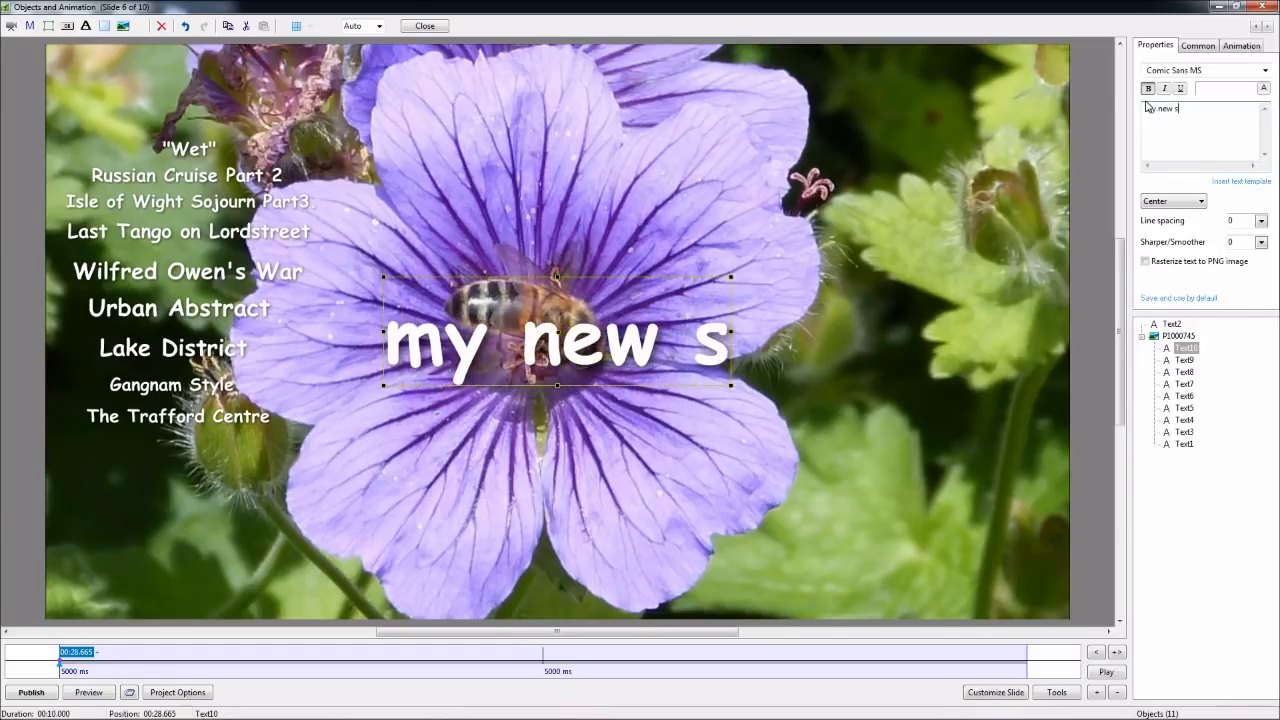
pyautogui.write('how')
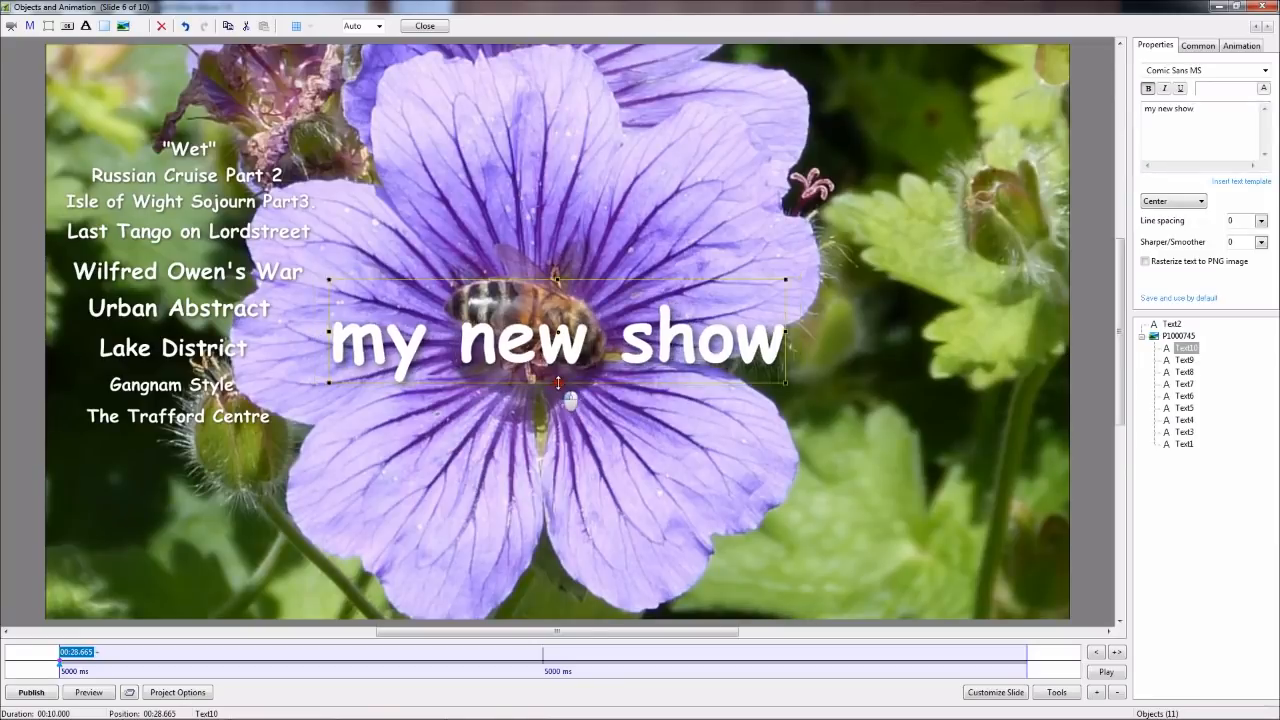
# Step: Shrink the 'my new show' title and place it beneath The Trafford Centre in the list
pyautogui.moveTo(558, 340); pyautogui.dragTo(478, 418)
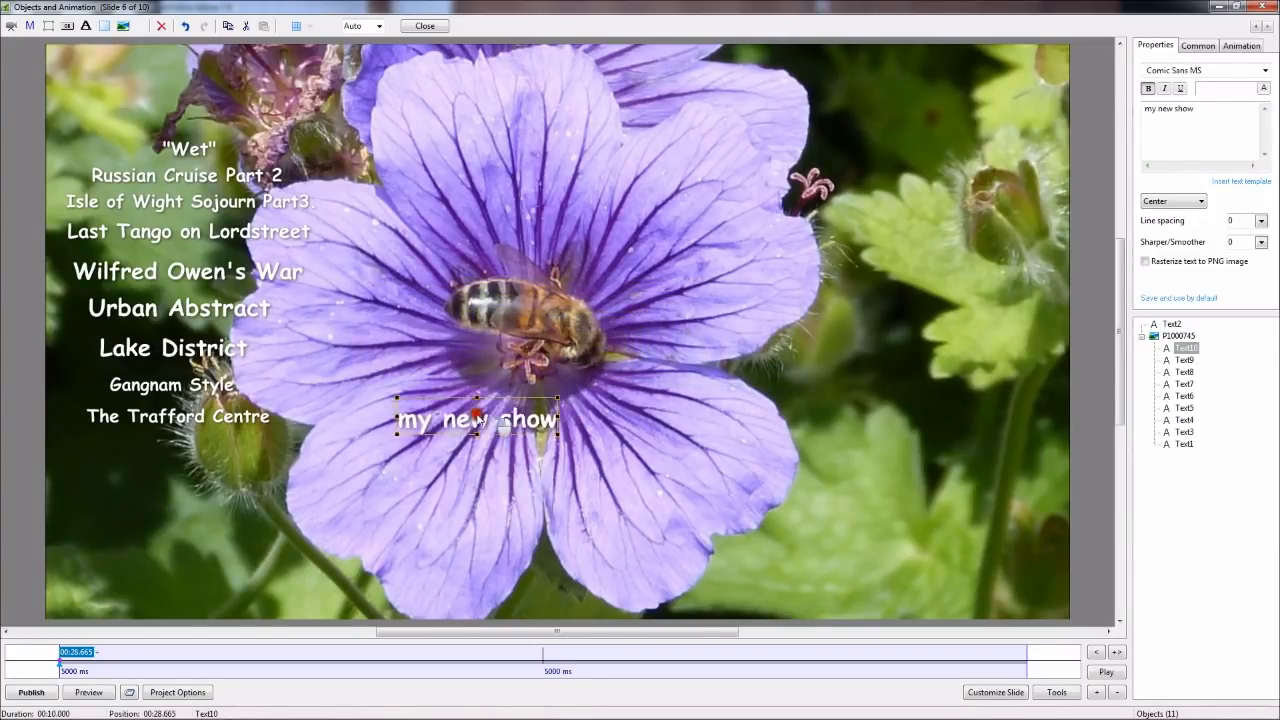
pyautogui.moveTo(476, 420); pyautogui.dragTo(176, 462)
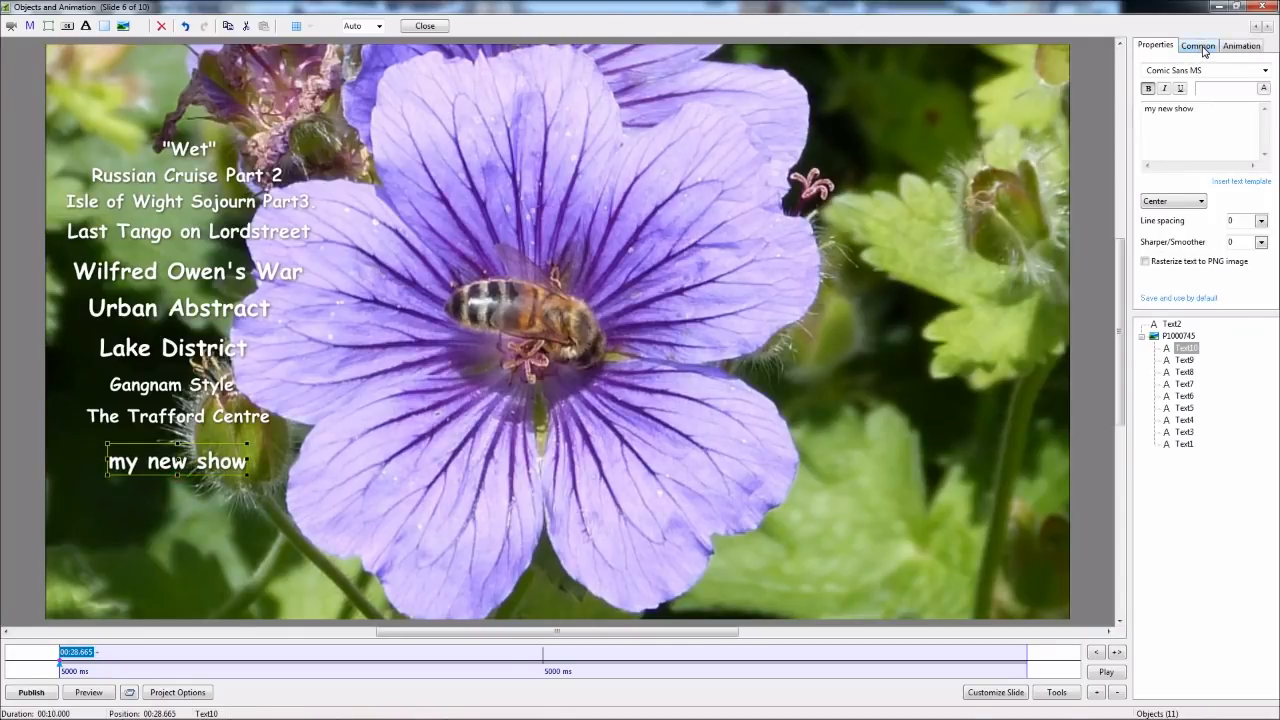
# Step: Set the 'my new show' title's mouse-click action to Run Slideshow With Return
pyautogui.click(1198, 44)
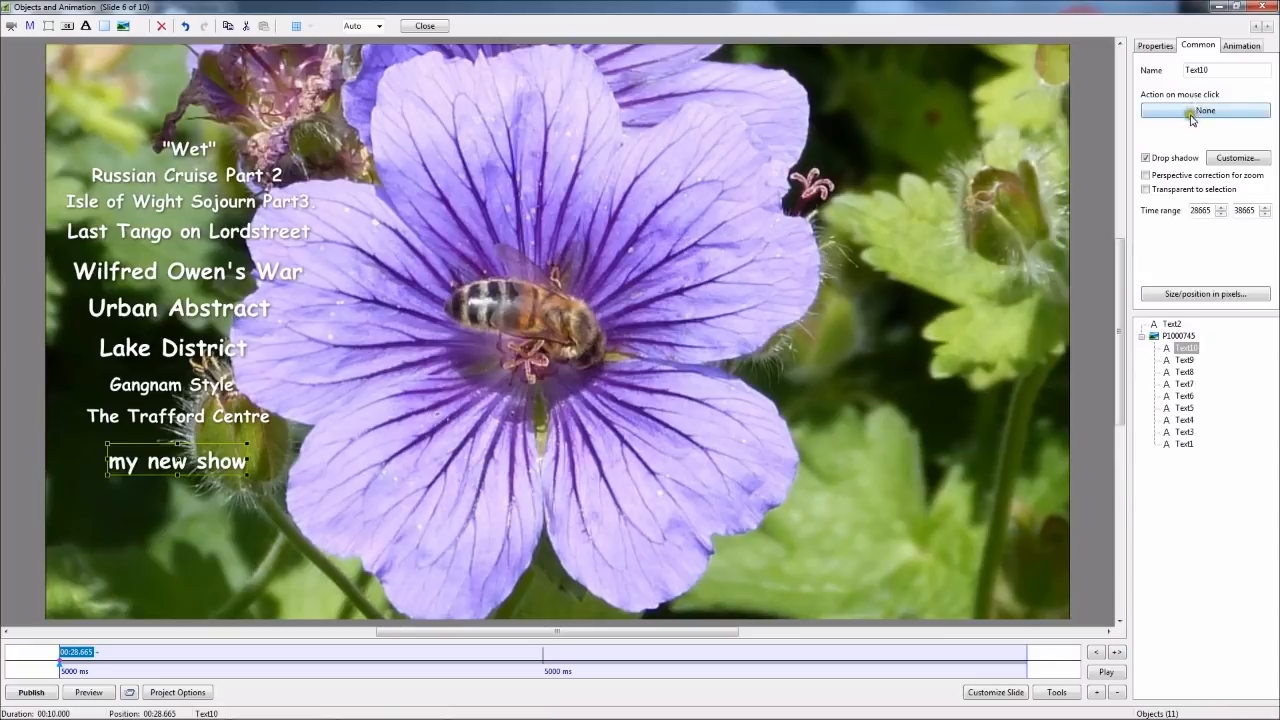
pyautogui.click(1220, 110)
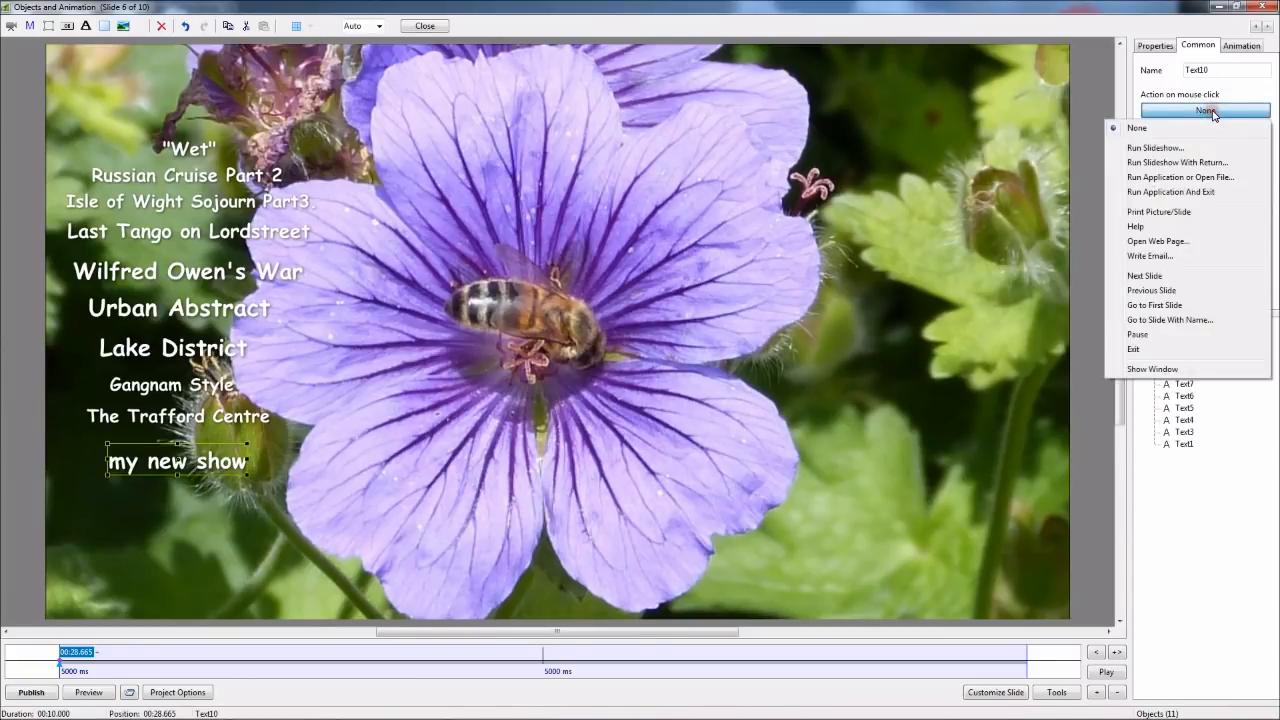
pyautogui.moveTo(1178, 162)
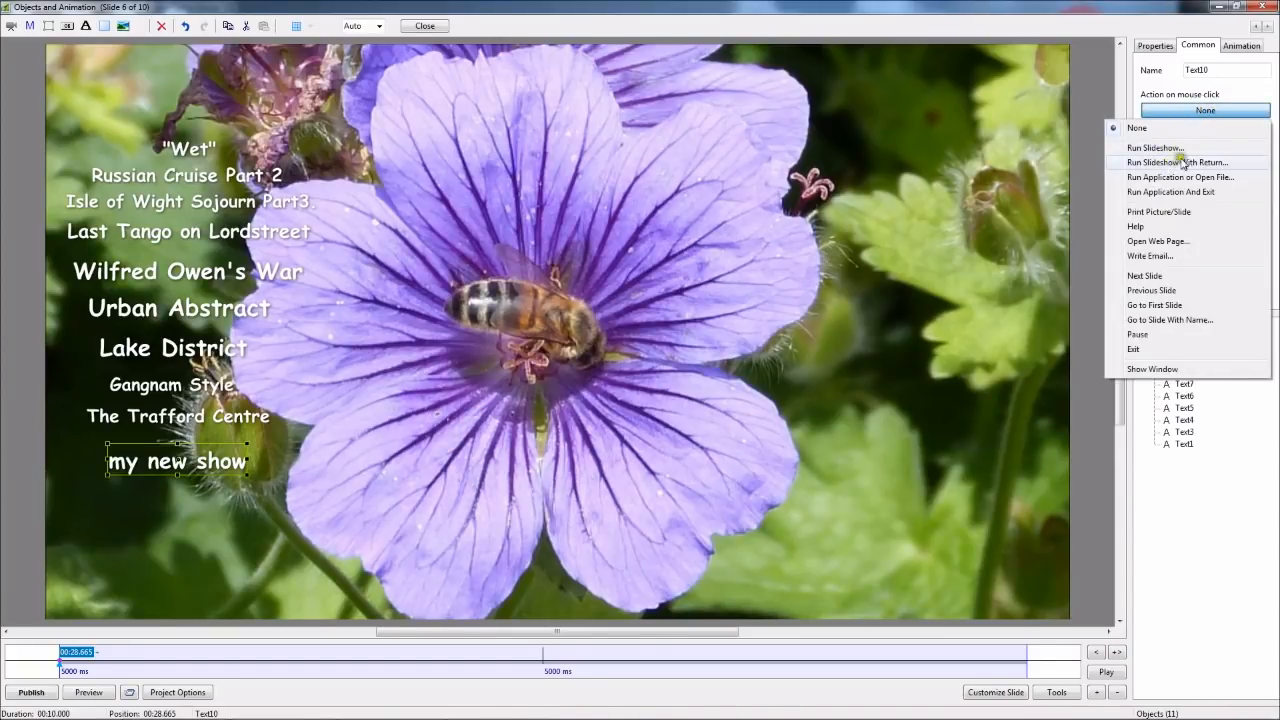
pyautogui.click(1180, 162)
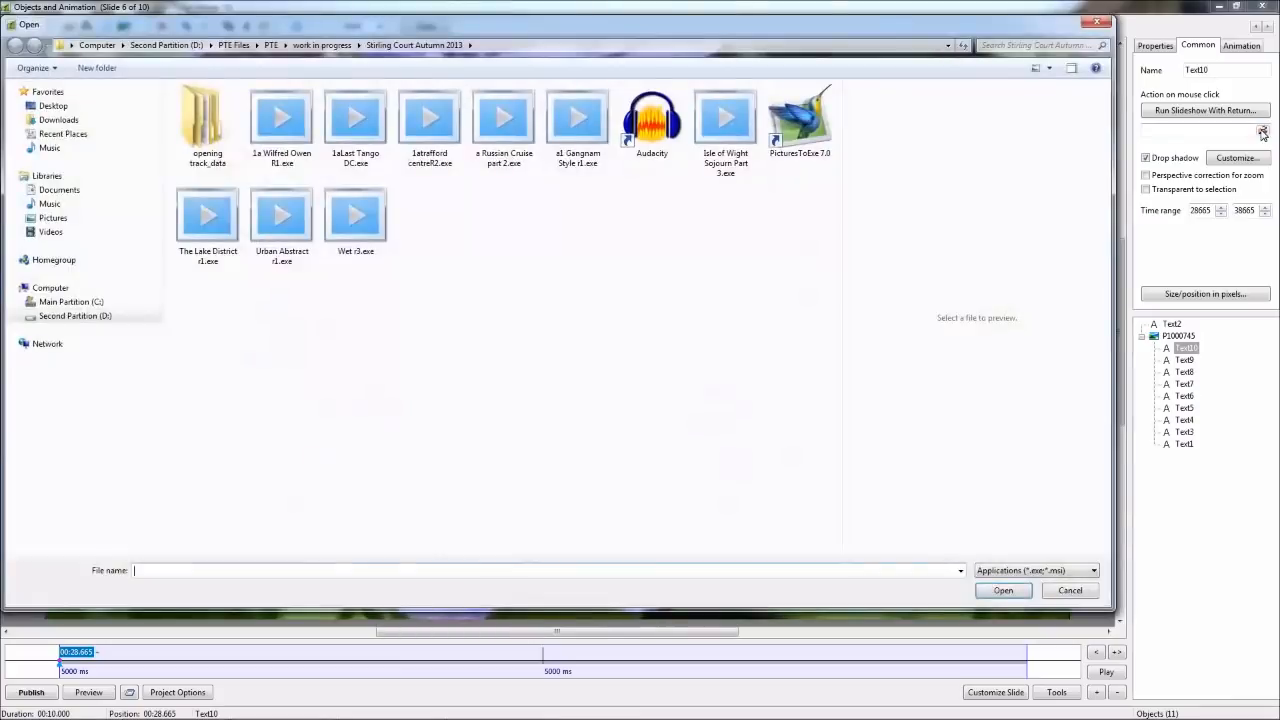
# Step: Link the title's click action to the Wet r3.exe show file
pyautogui.click(356, 216)
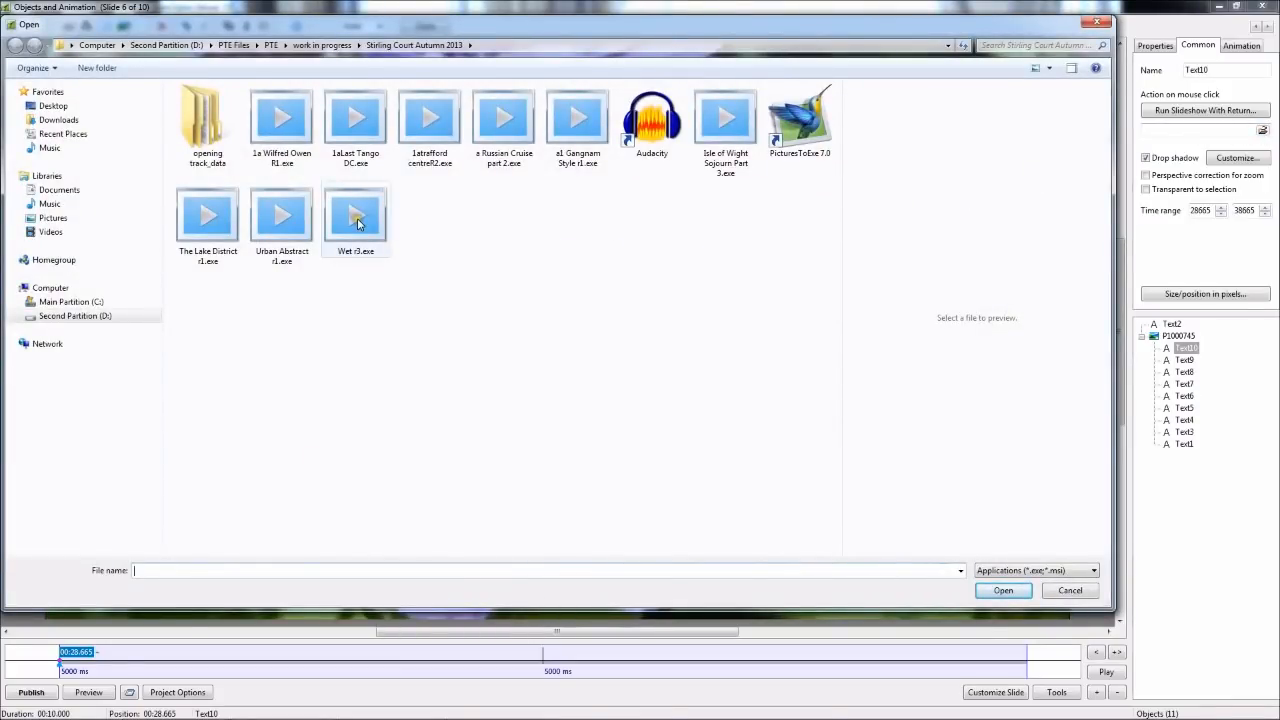
pyautogui.click(356, 214)
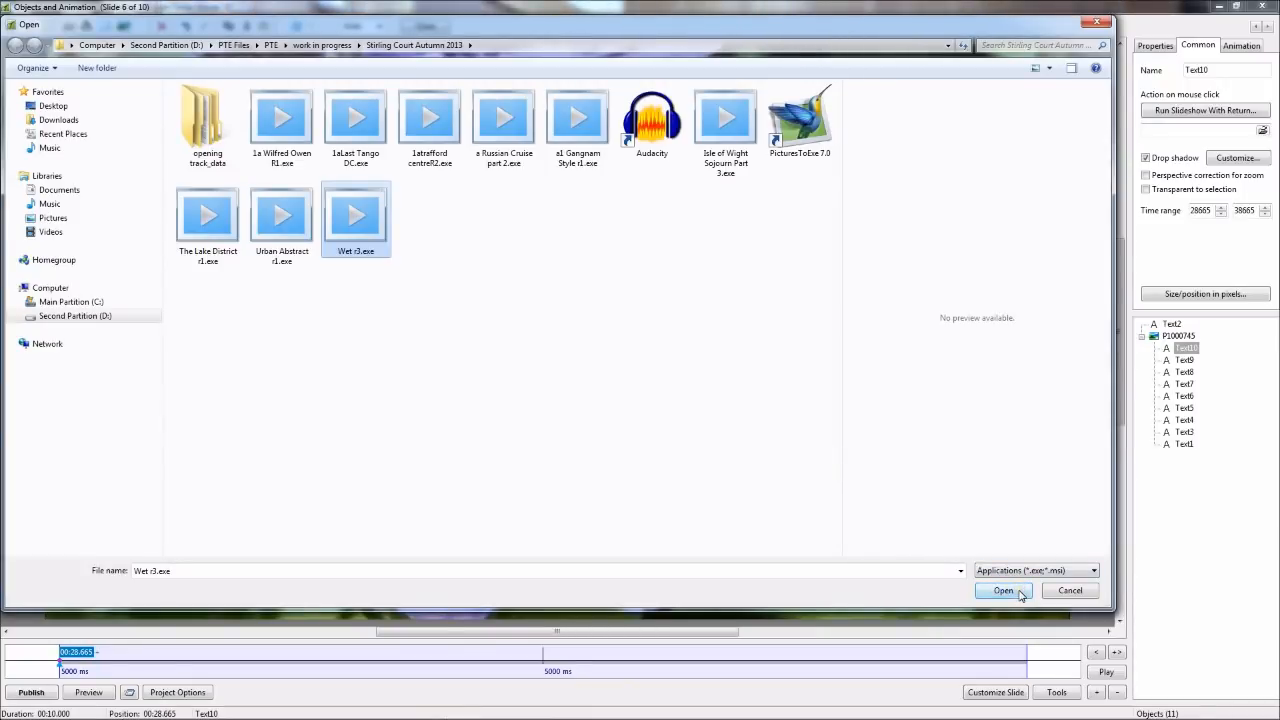
pyautogui.click(1012, 592)
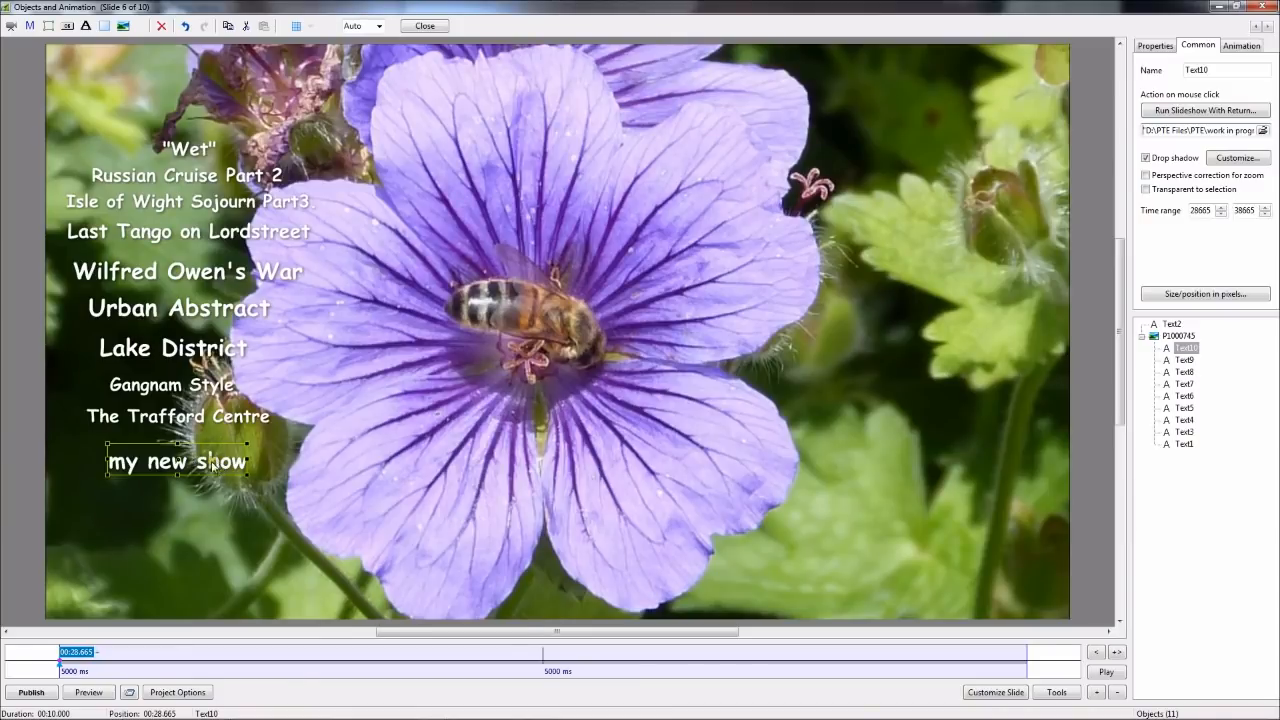
pyautogui.moveTo(428, 26)
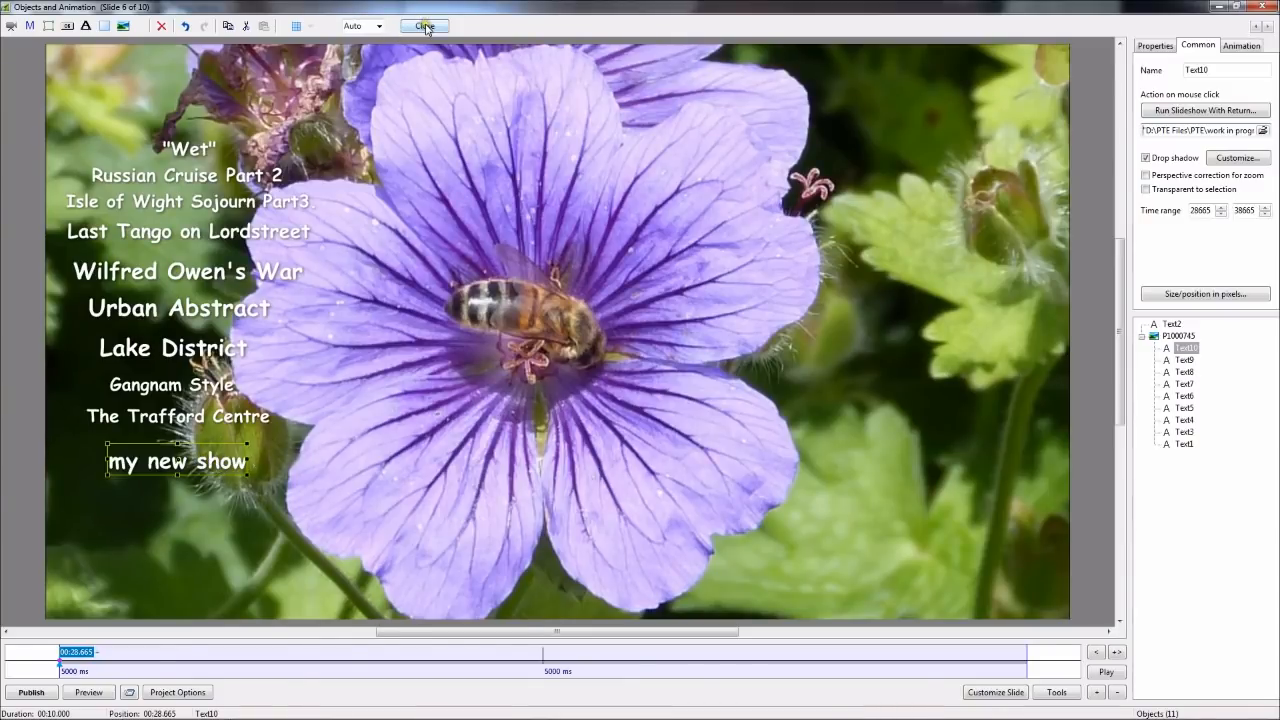
# Step: Close and reopen slide 6's objects editor, then add another placeholder text object
pyautogui.click(424, 24)
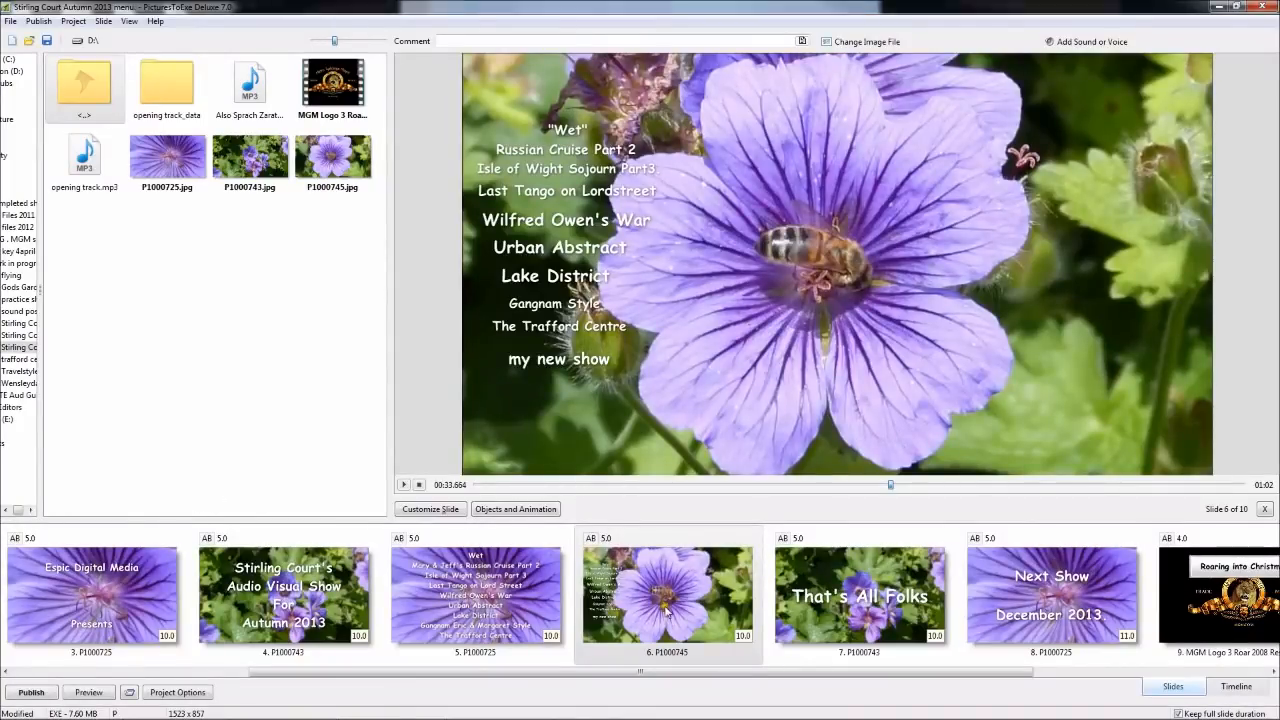
pyautogui.click(516, 510)
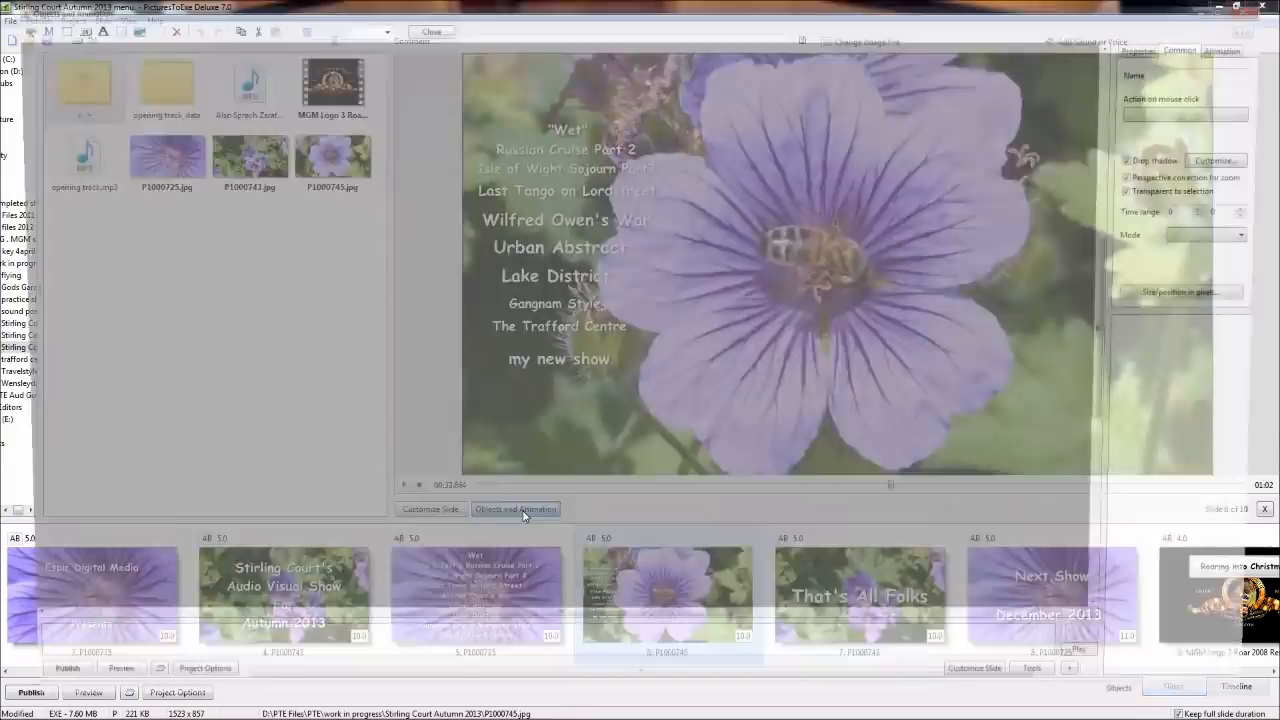
pyautogui.click(516, 510)
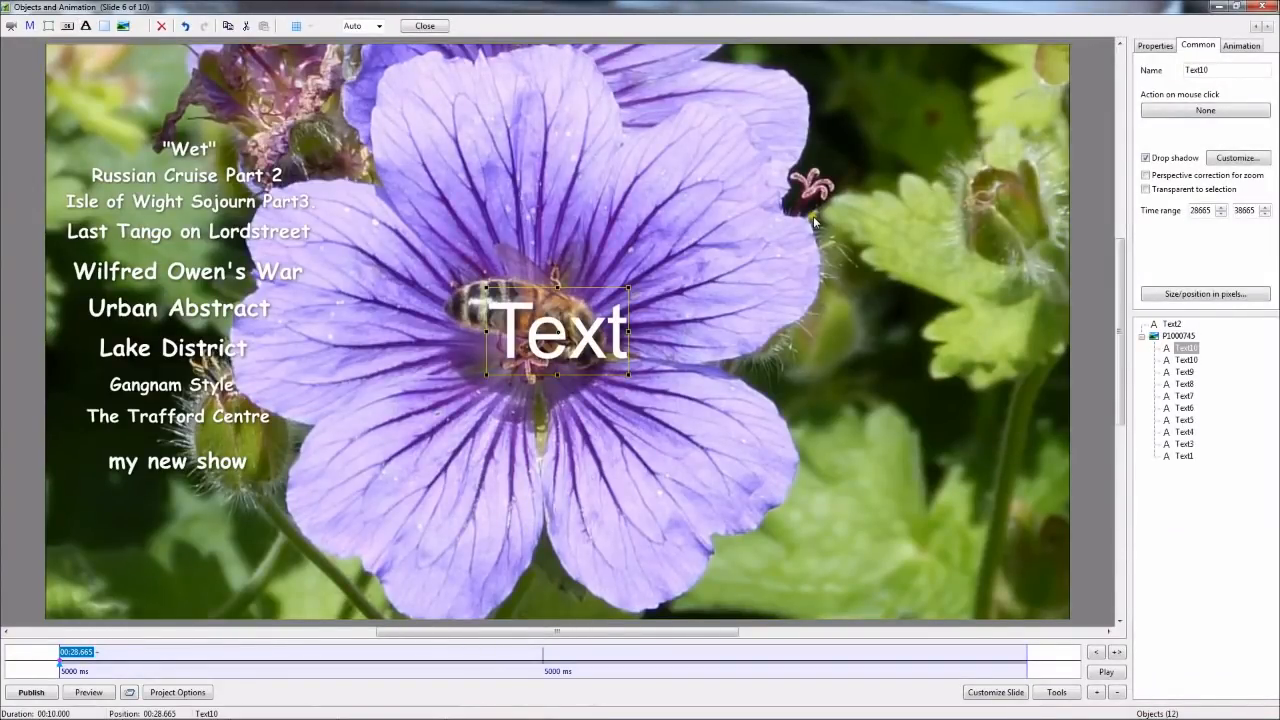
# Step: Reword the new text to 'another new show' and place it beneath 'my new show'
pyautogui.click(1164, 44)
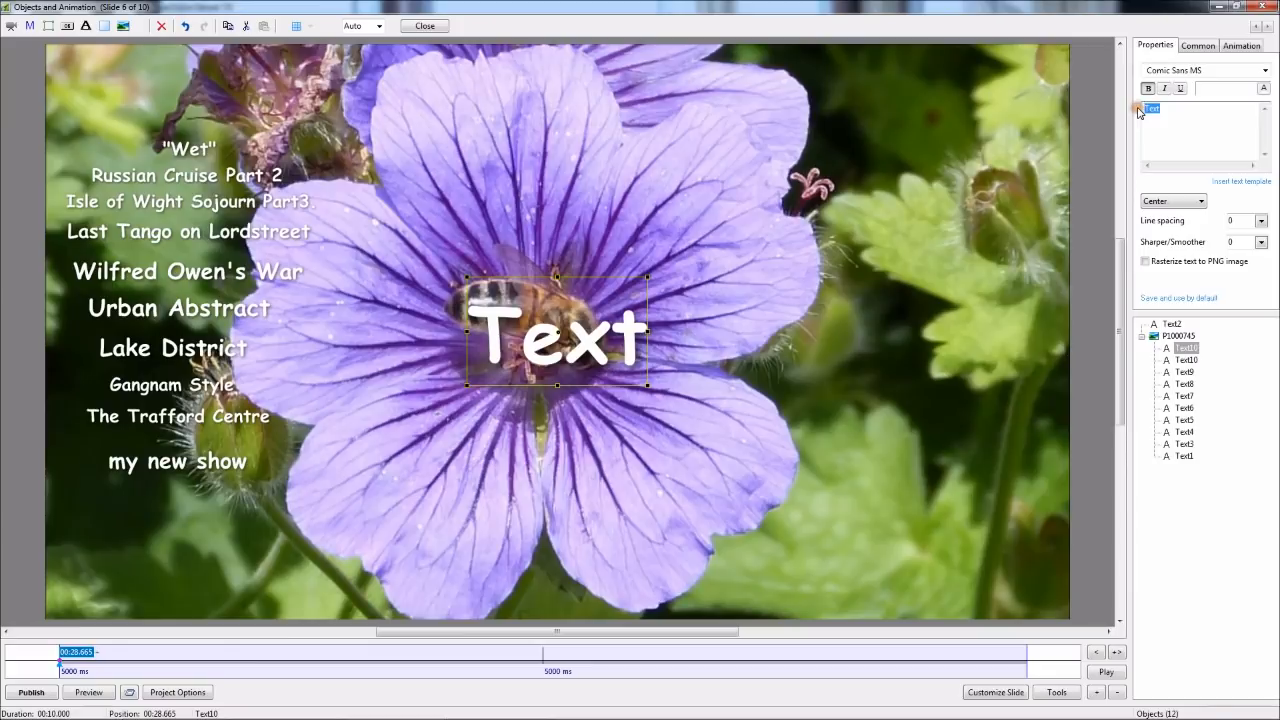
pyautogui.write('another')
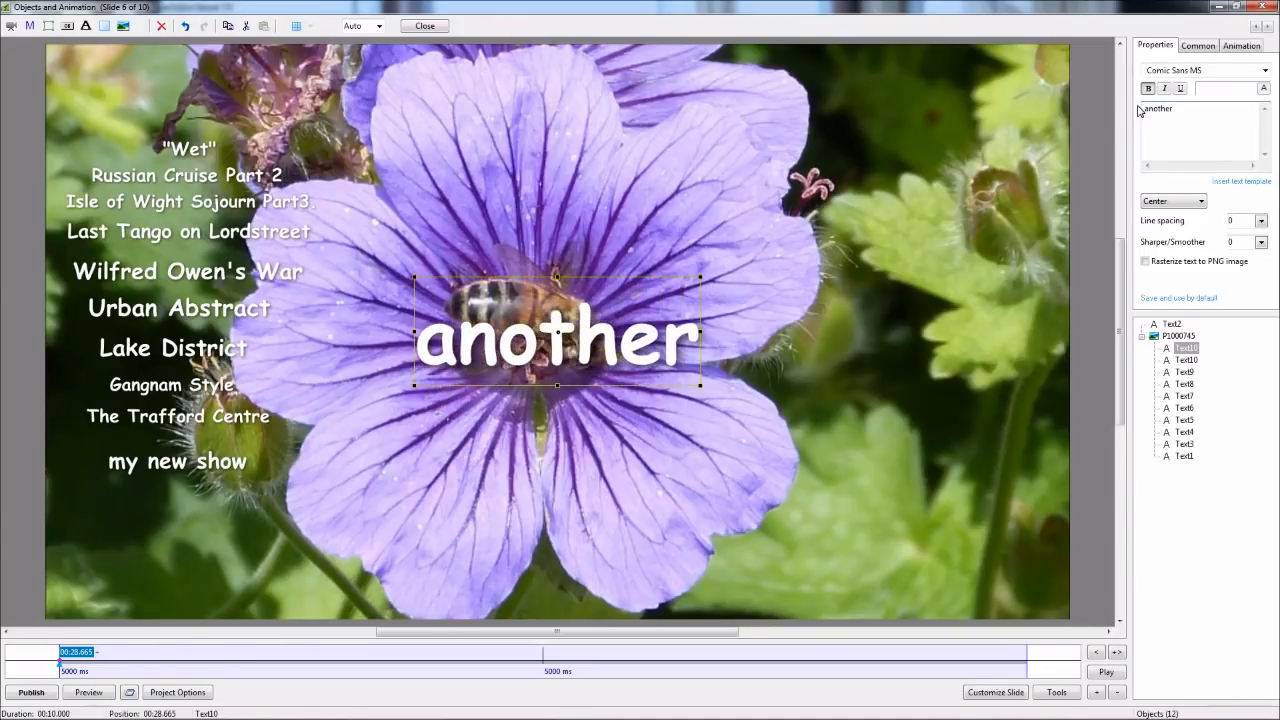
pyautogui.write('new s')
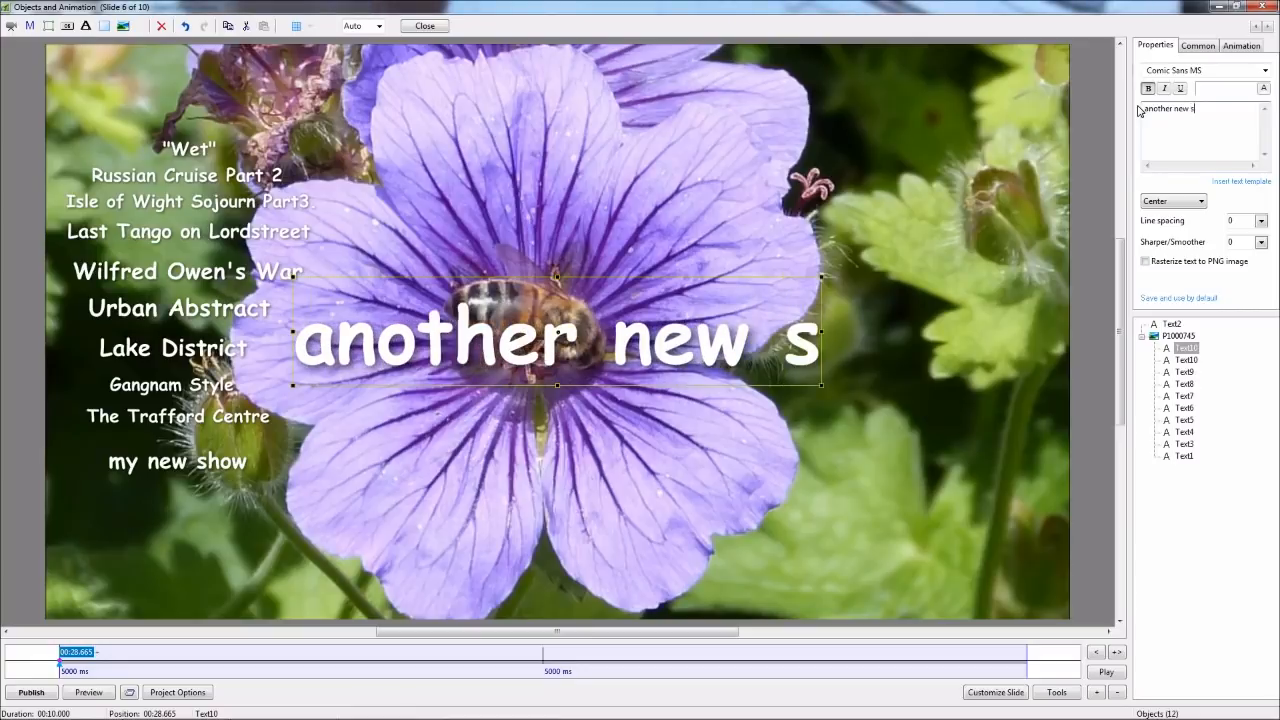
pyautogui.write('how')
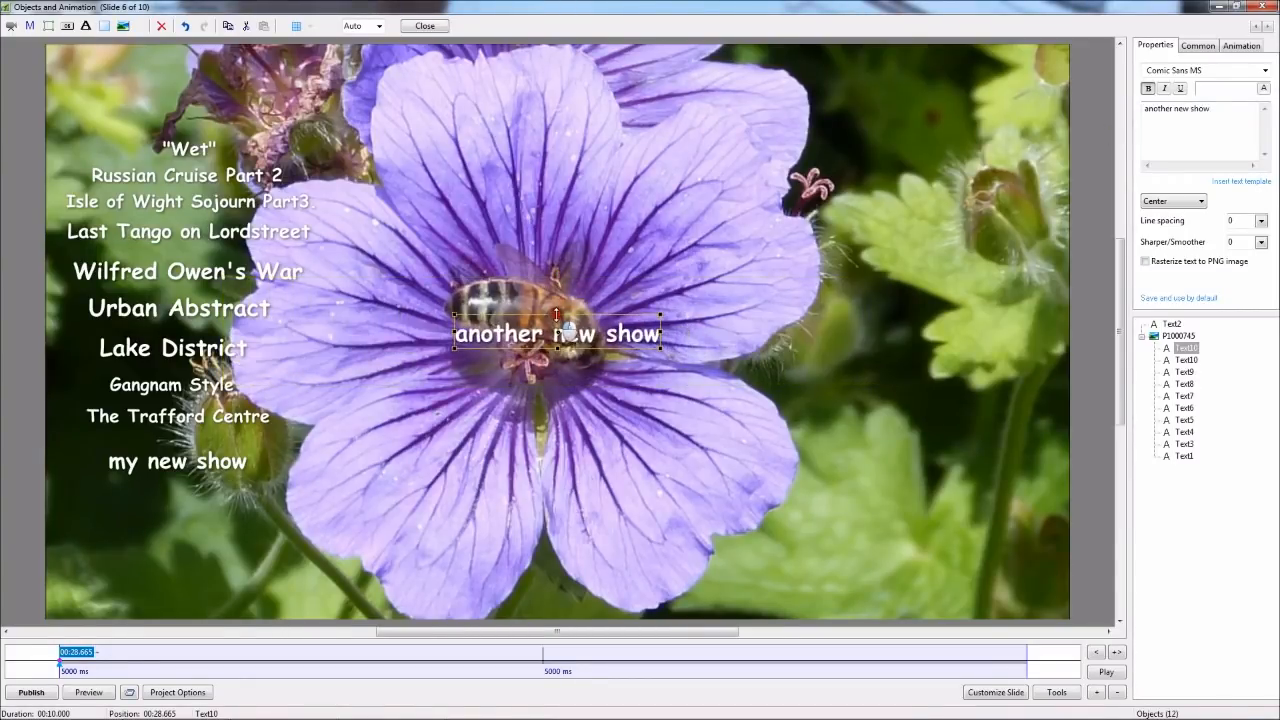
pyautogui.moveTo(556, 332); pyautogui.dragTo(180, 504)
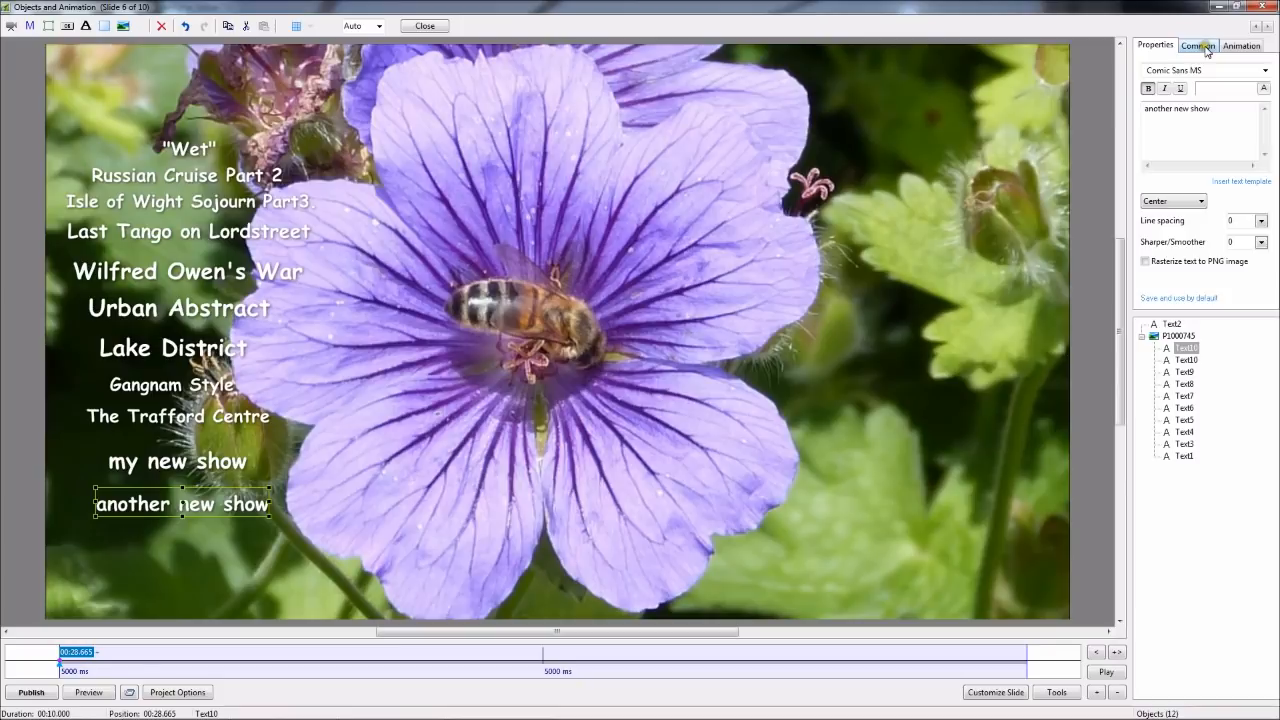
# Step: Set the 'another new show' title's mouse-click action to Run Slideshow With Return
pyautogui.click(1192, 44)
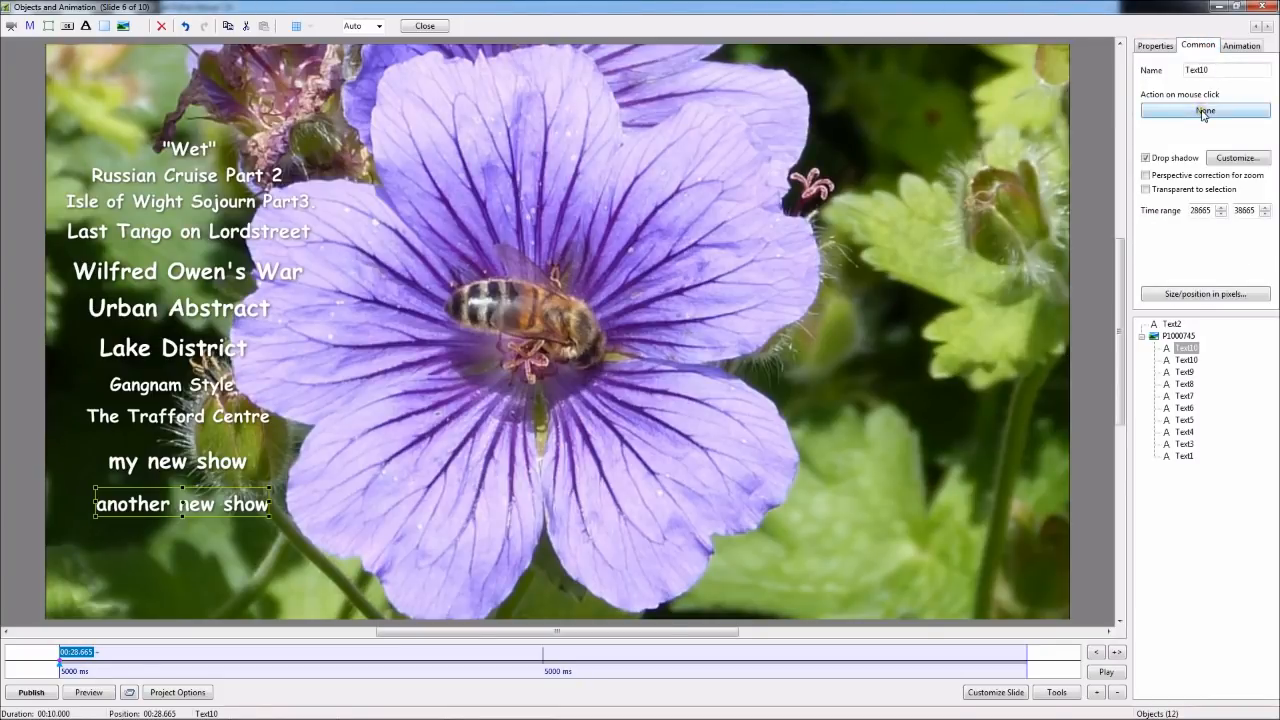
pyautogui.click(1212, 110)
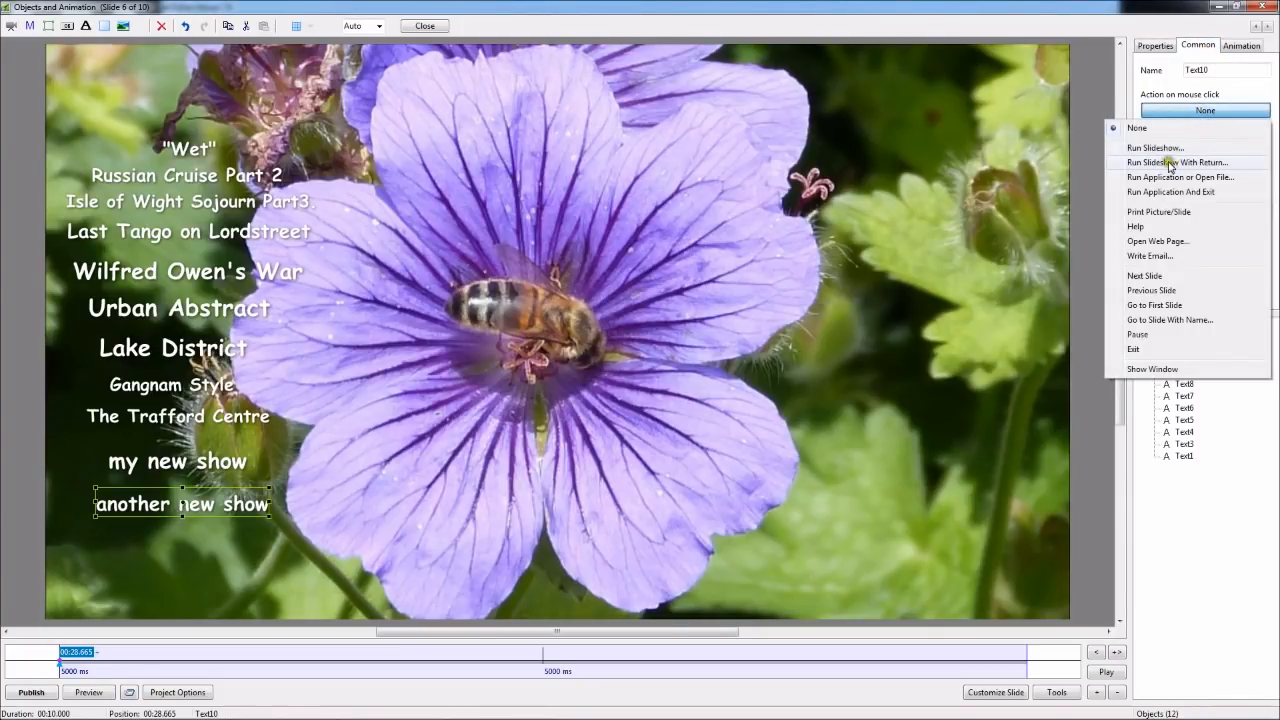
pyautogui.click(1180, 162)
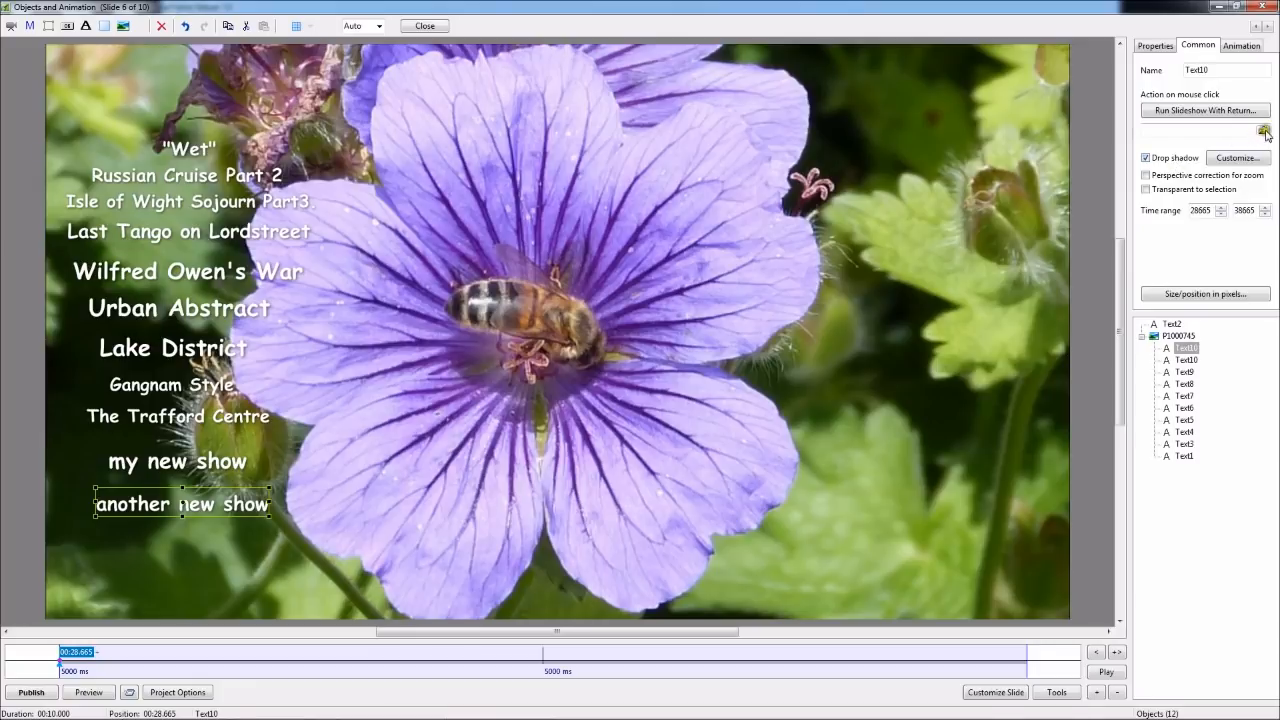
# Step: Link its click action to the Gangnam Style exe show file
pyautogui.click(1264, 132)
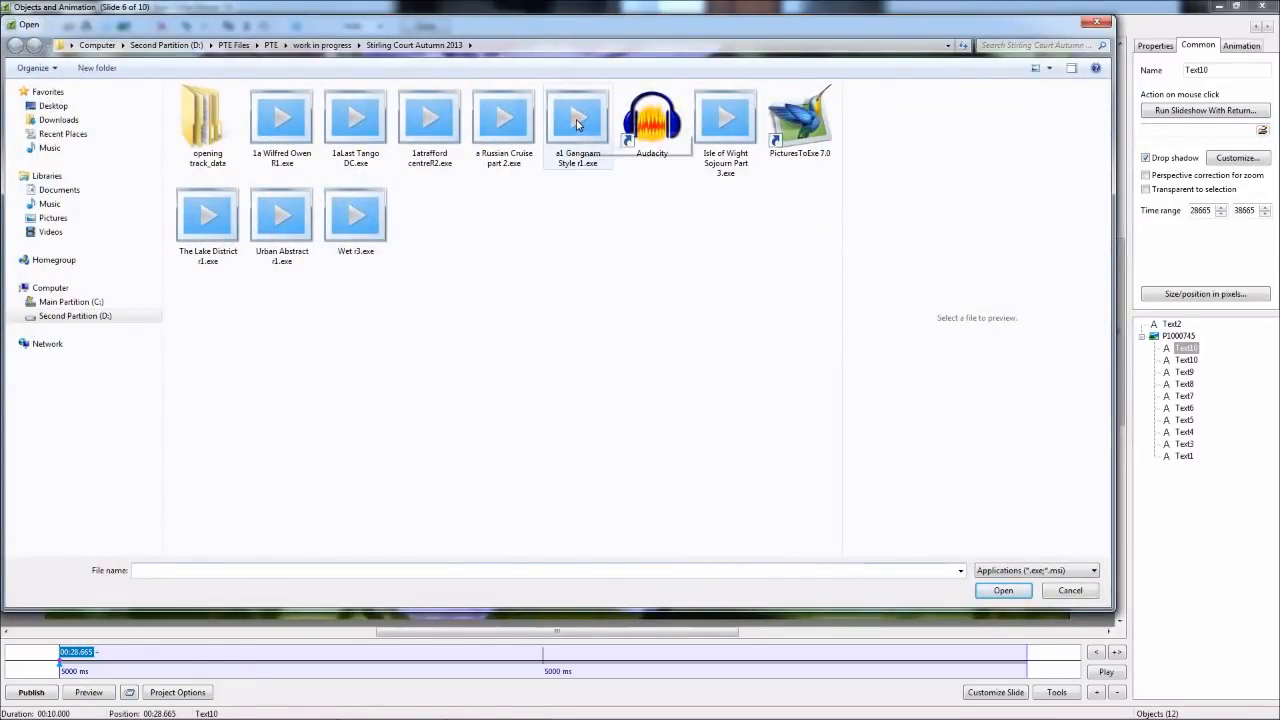
pyautogui.click(576, 114)
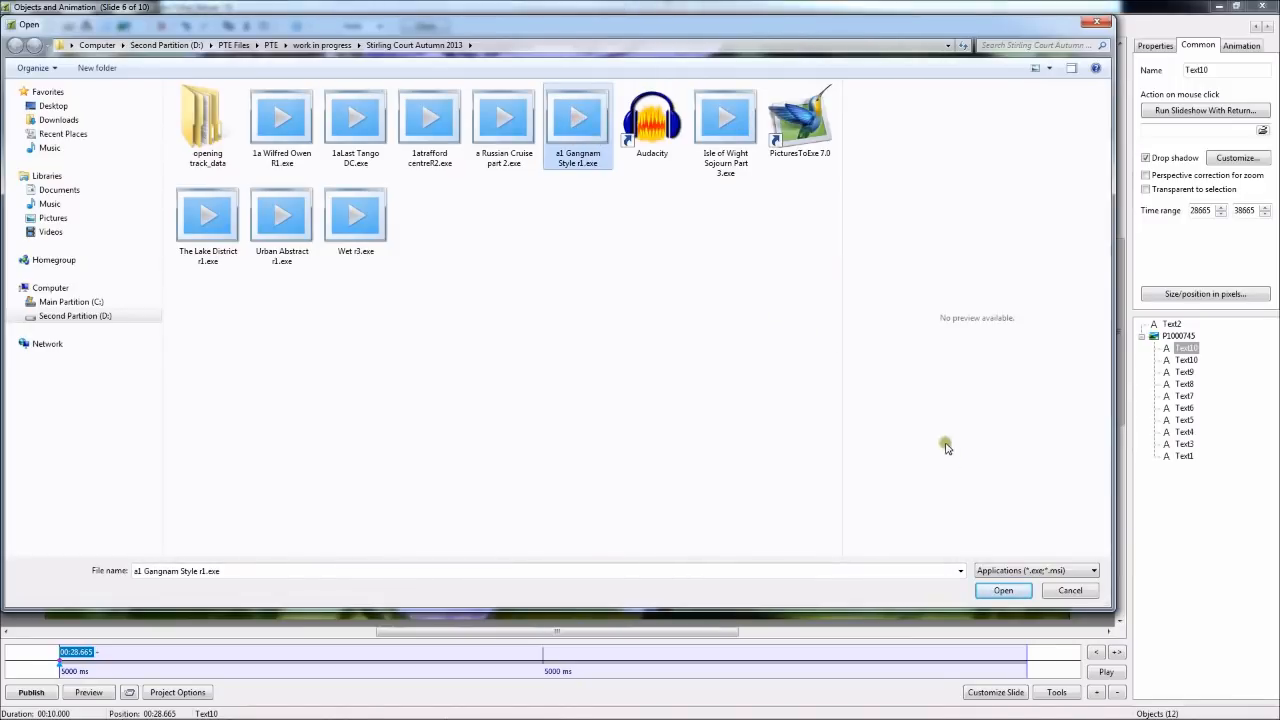
pyautogui.click(1002, 590)
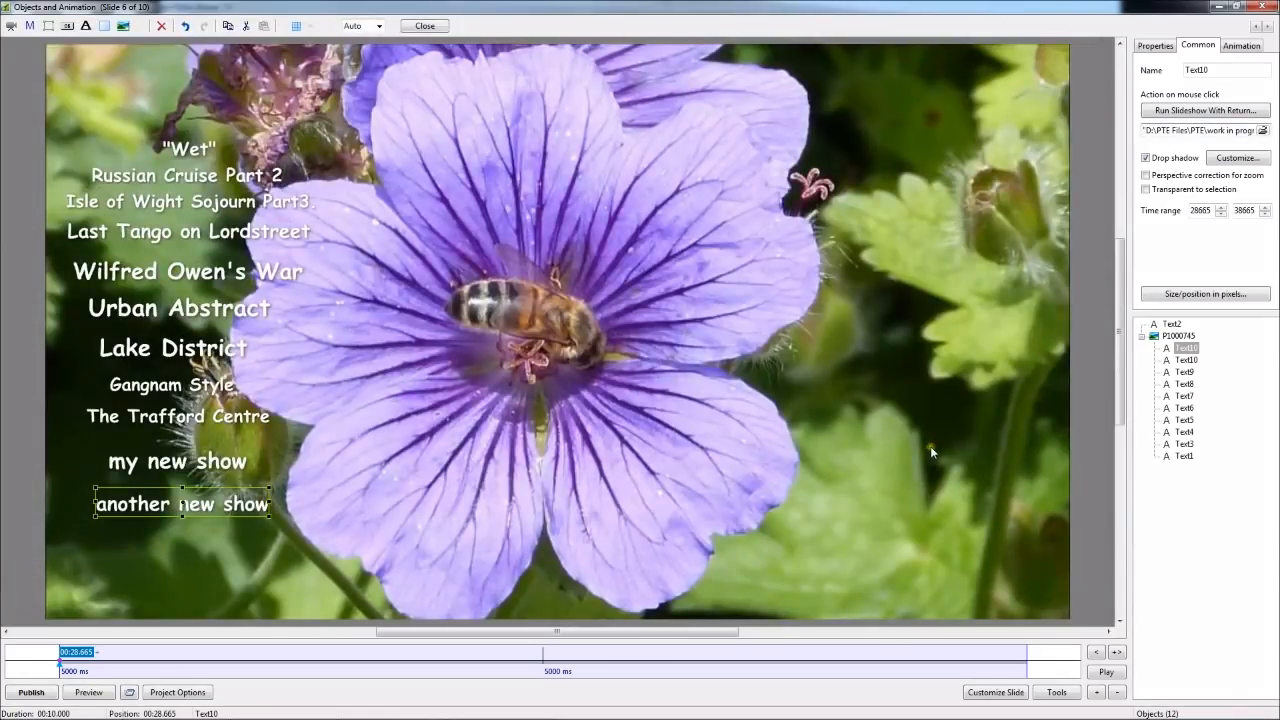
pyautogui.moveTo(1094, 240)
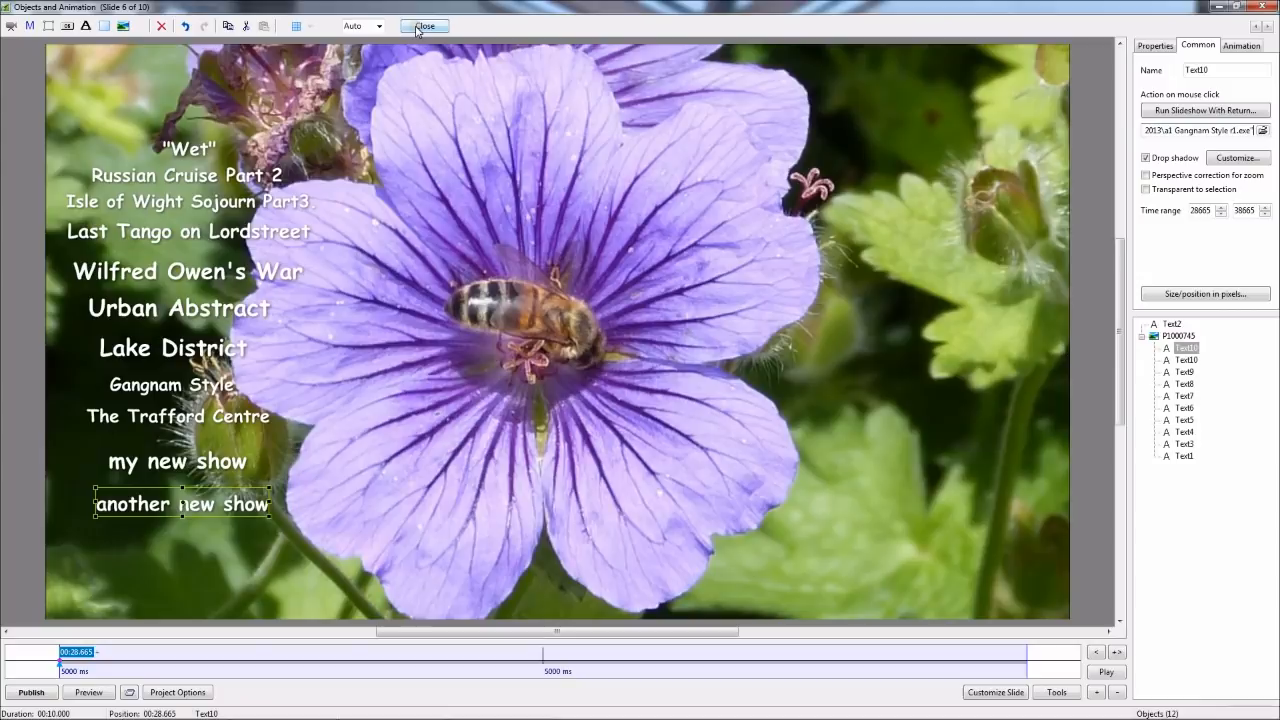
# Step: Close the Objects and Animation window, leaving both new titles on menu slide 6
pyautogui.click(424, 26)
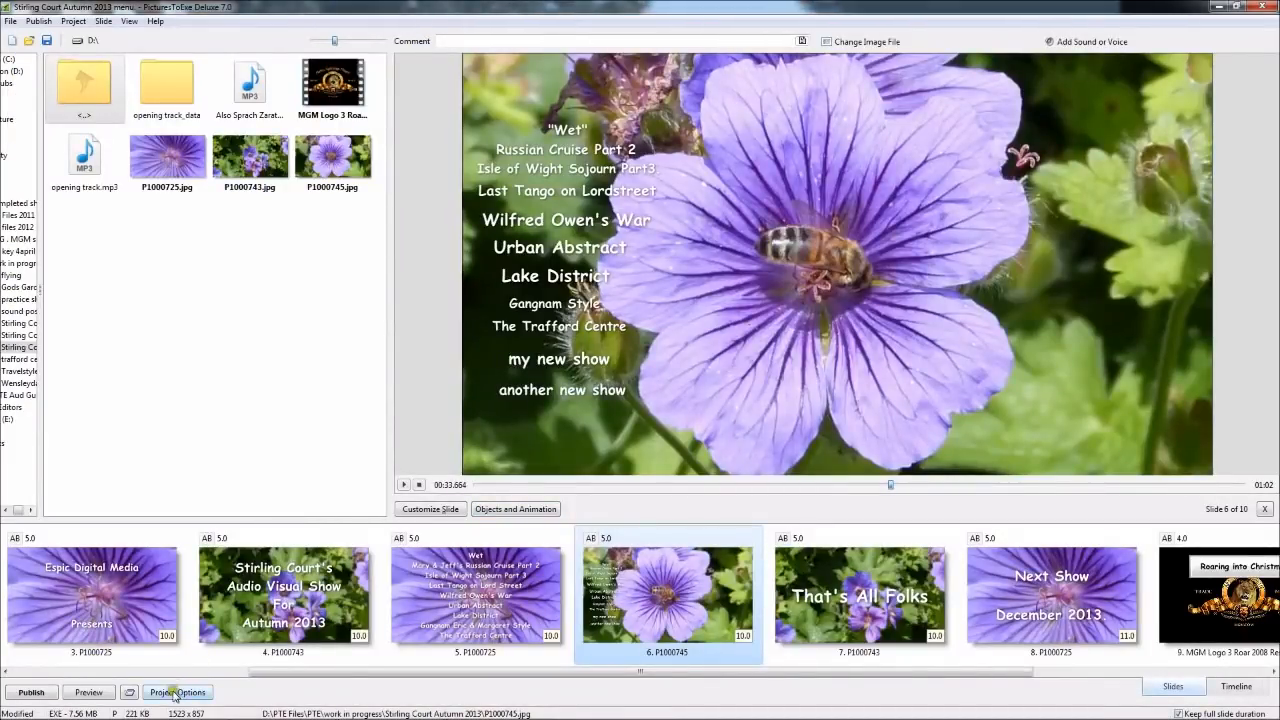